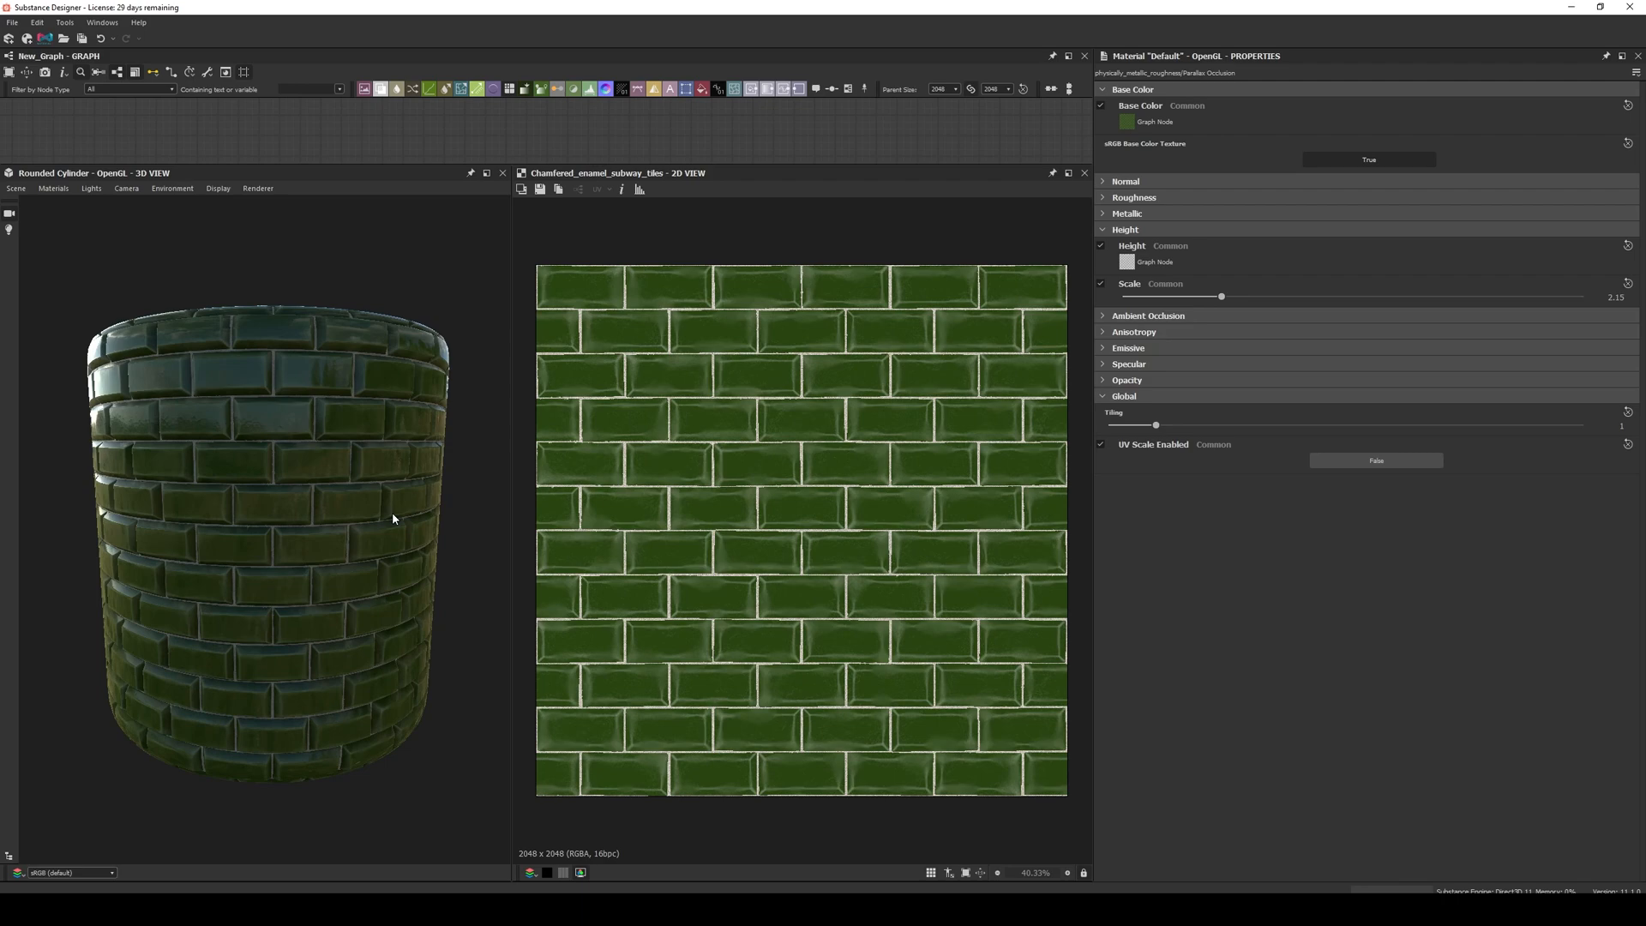
# Step: View the cylinder from the side and sweep Height Scale, settling at about 3.06
pyautogui.moveTo(393, 518); pyautogui.dragTo(330, 494)
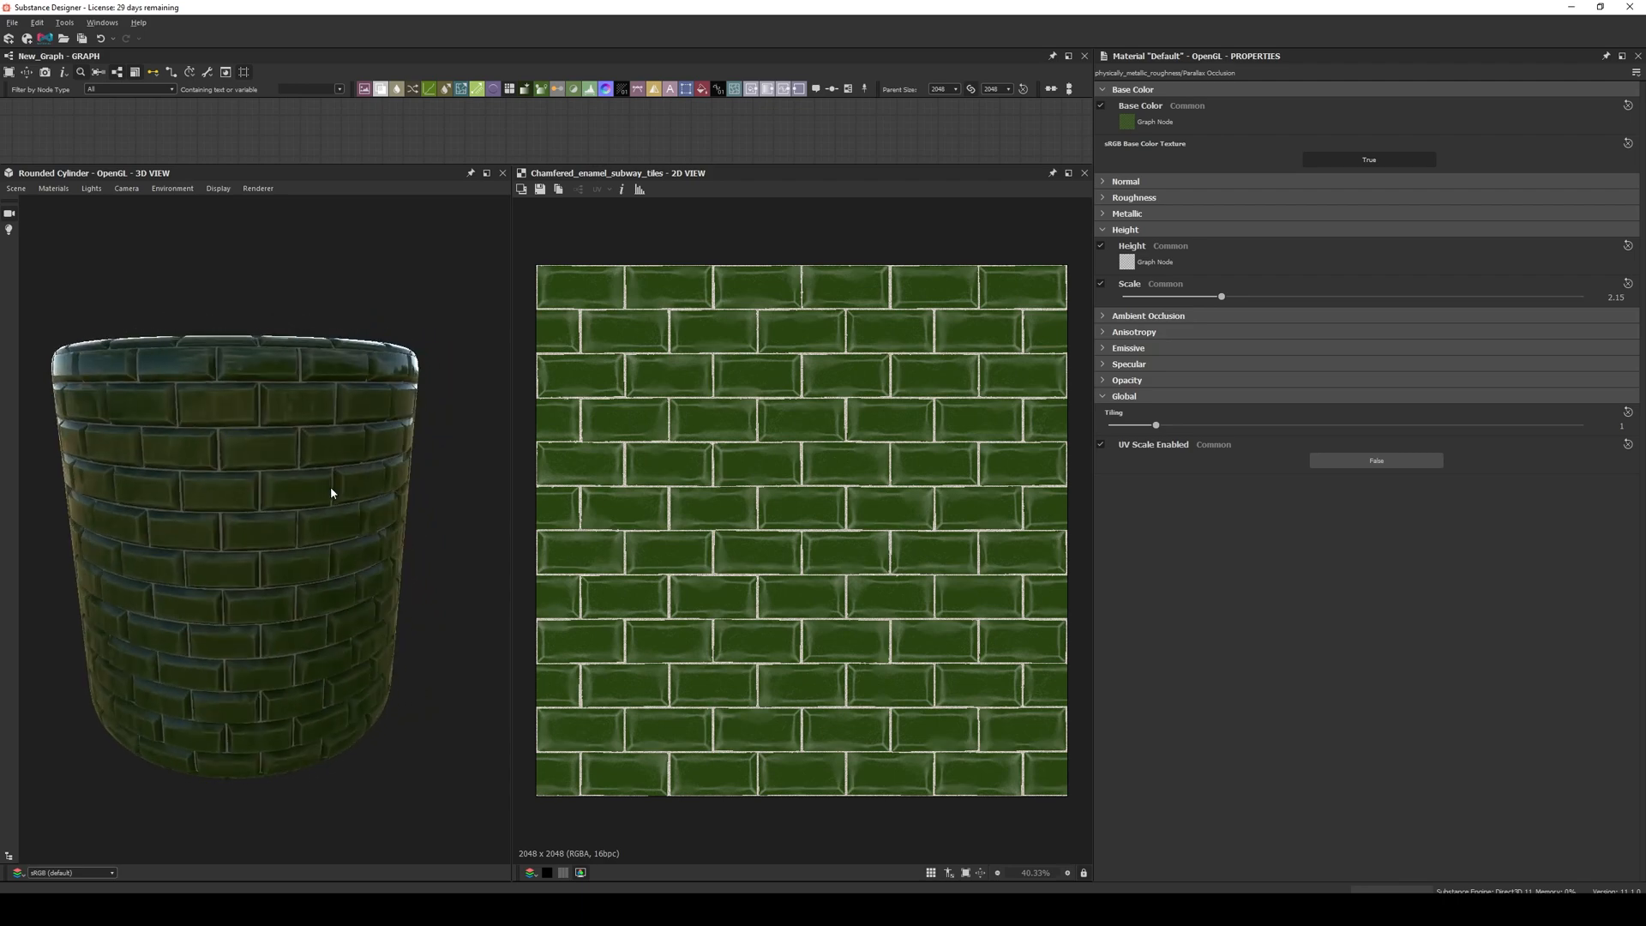
pyautogui.moveTo(331, 494); pyautogui.dragTo(280, 478)
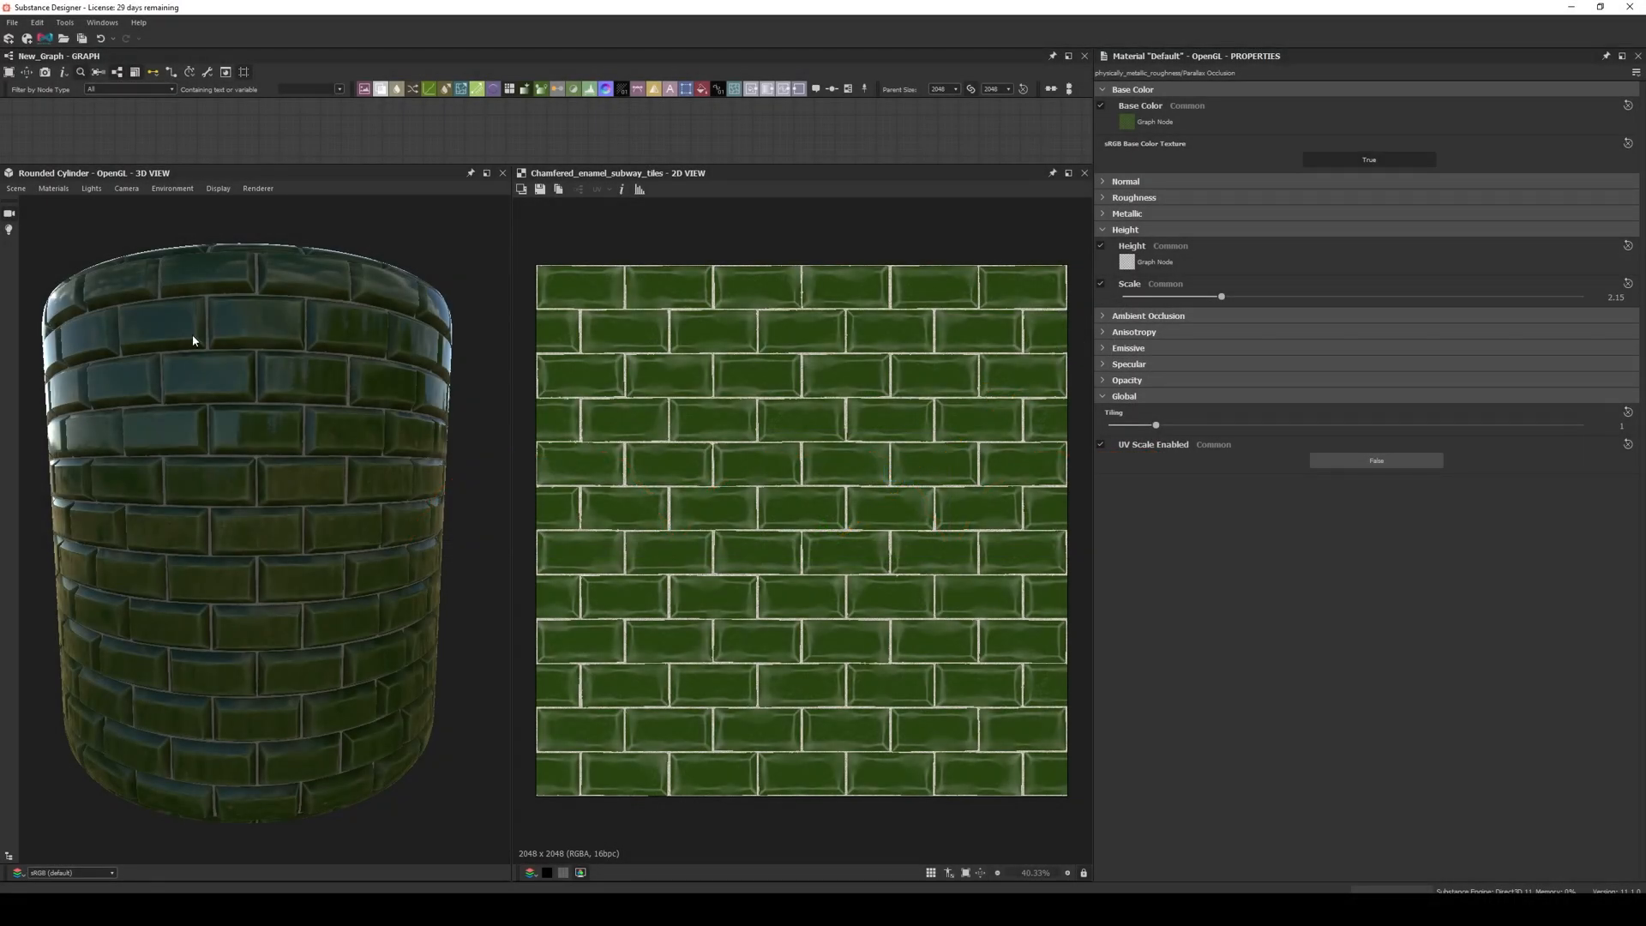
pyautogui.click(52, 188)
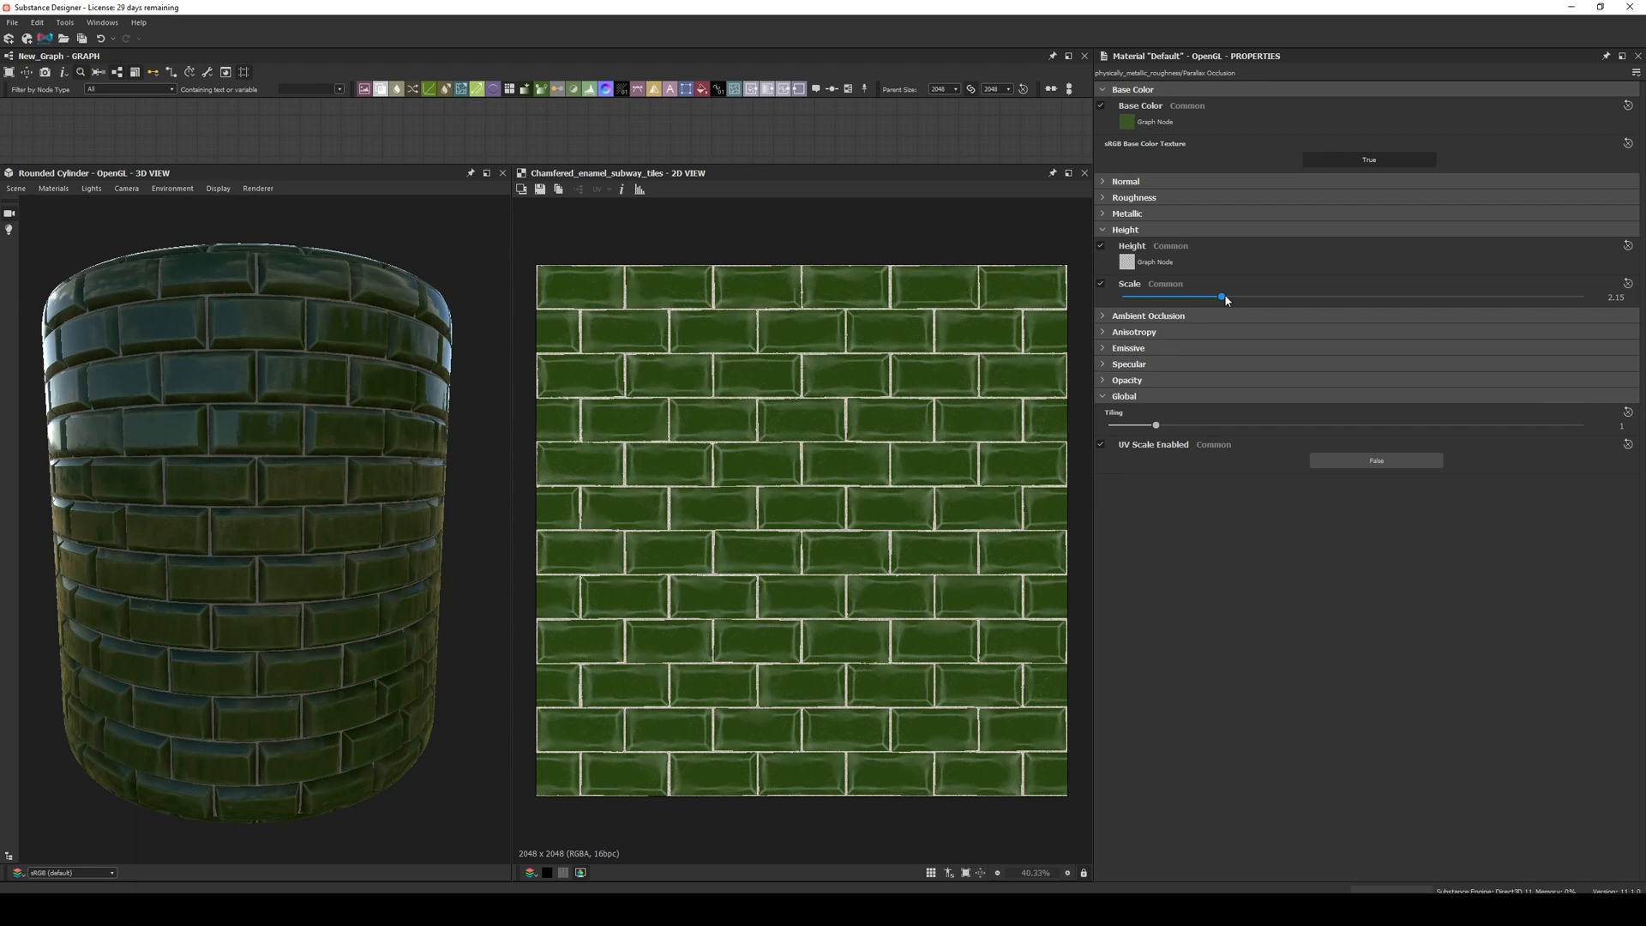
pyautogui.moveTo(1221, 299); pyautogui.dragTo(1354, 299)
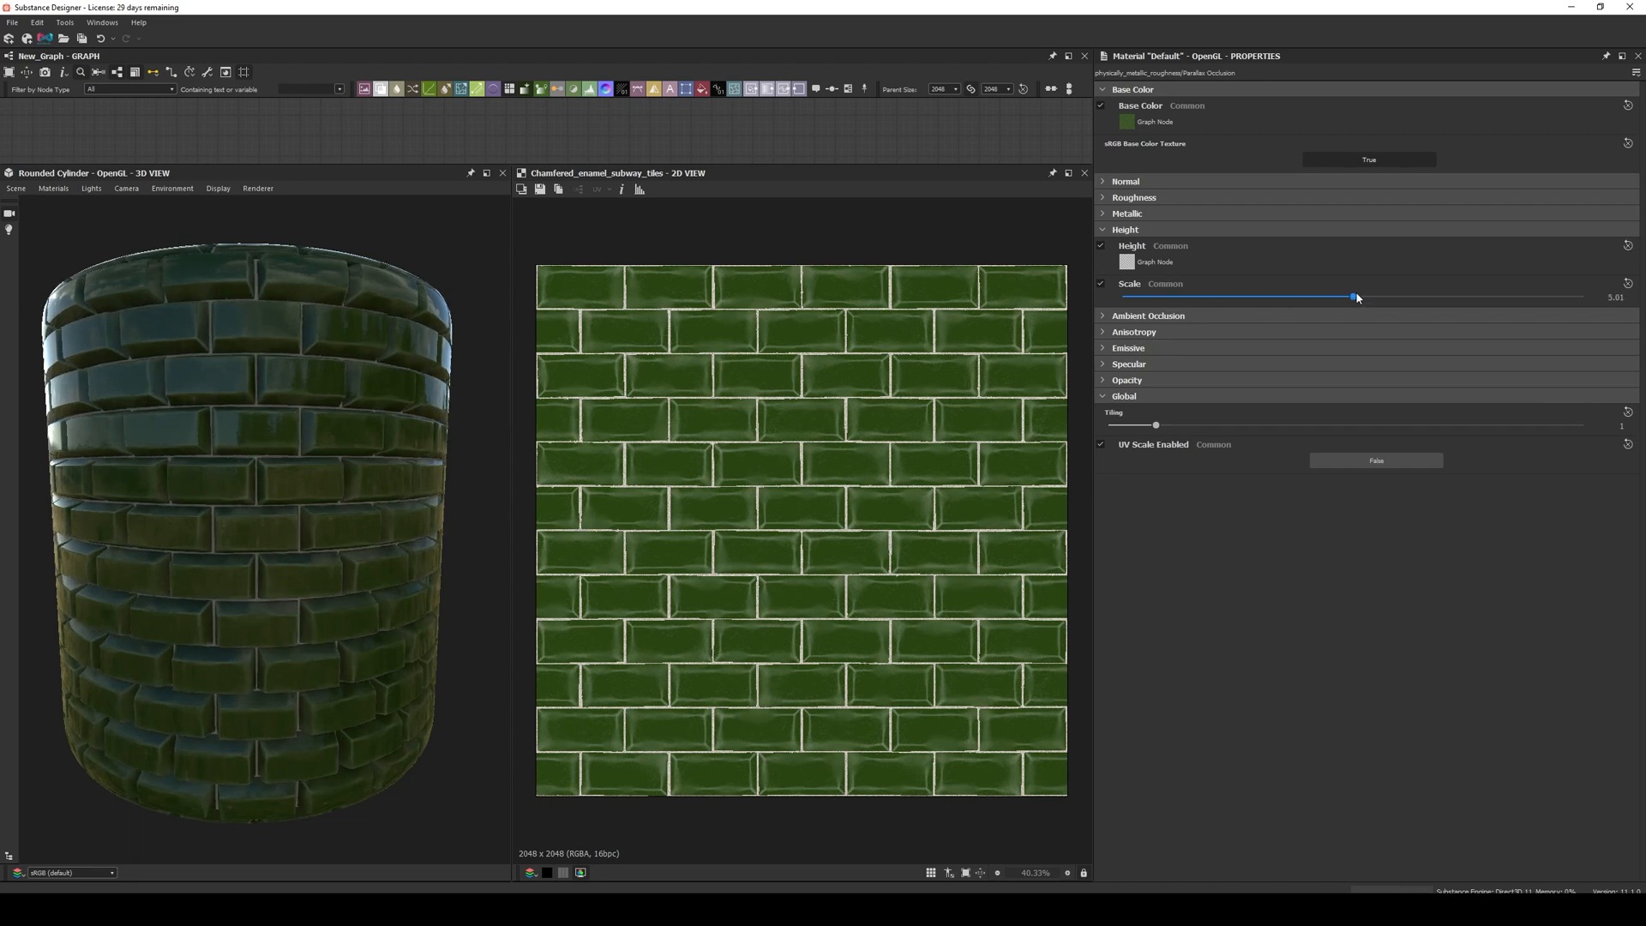
pyautogui.moveTo(1352, 298); pyautogui.dragTo(1154, 297)
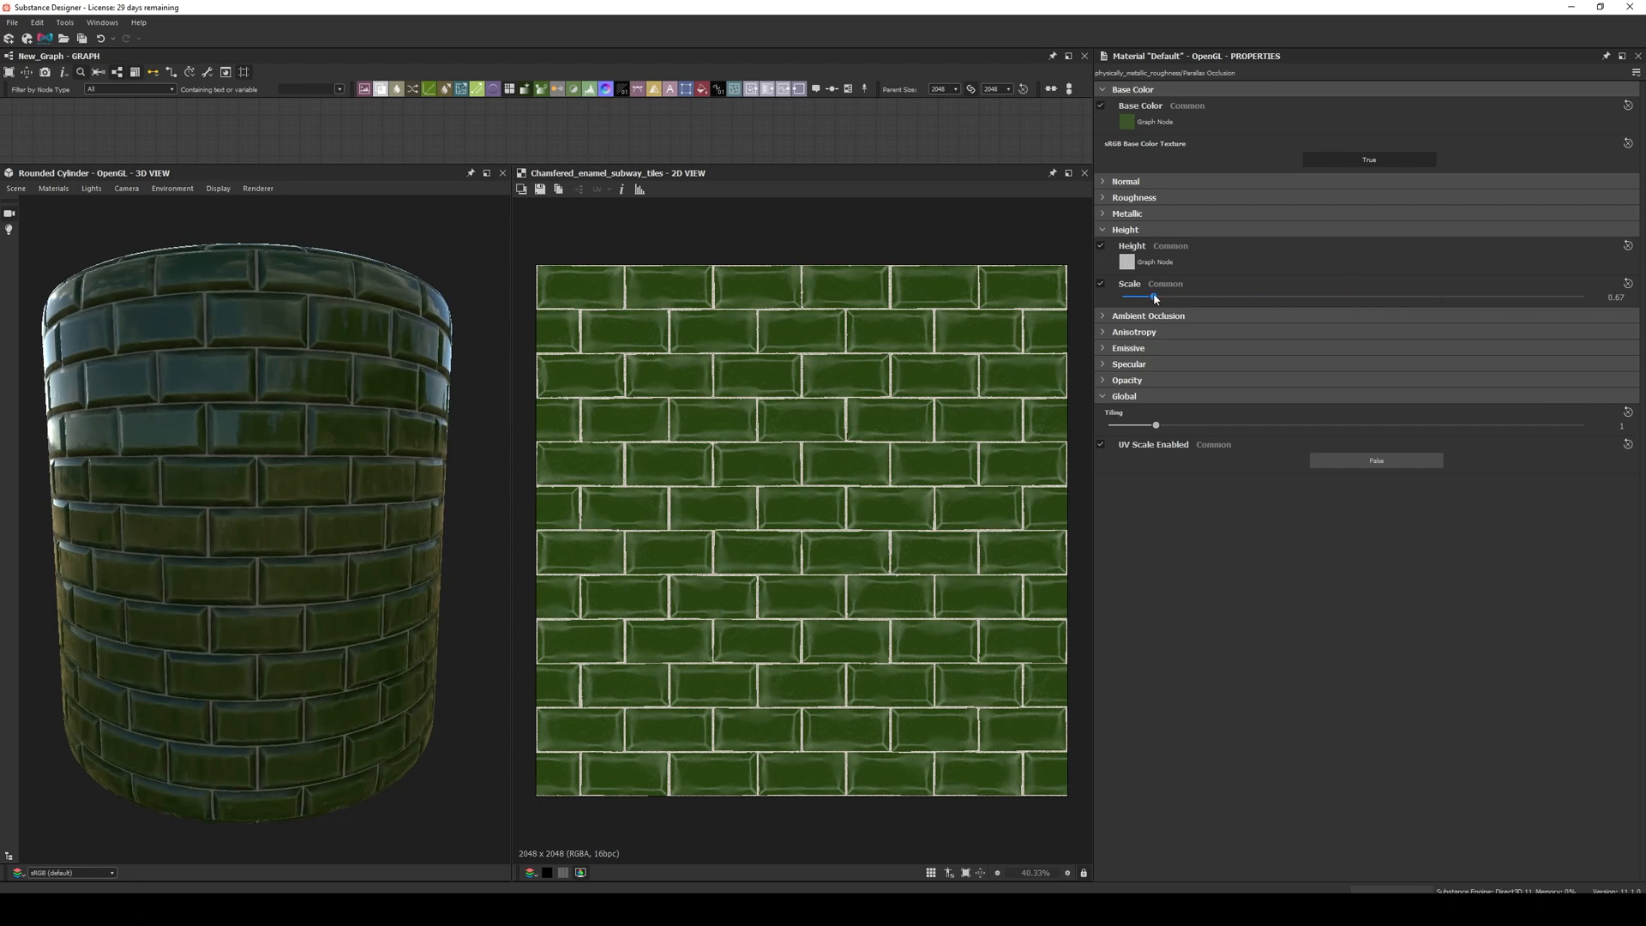
pyautogui.moveTo(1136, 298); pyautogui.dragTo(1306, 299)
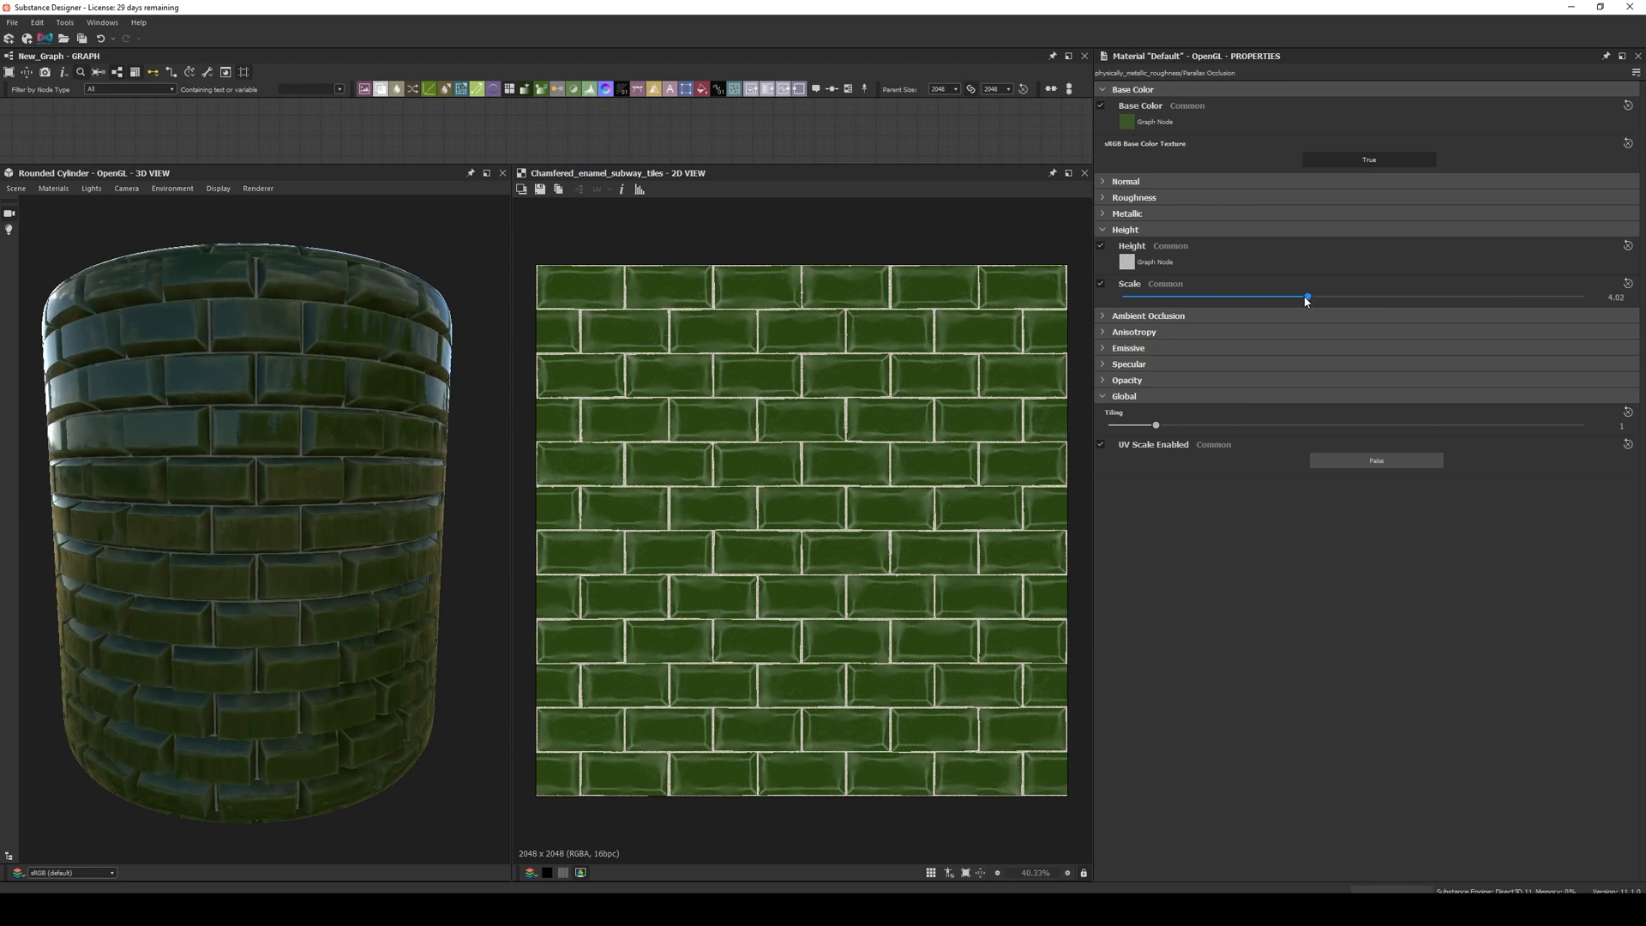
pyautogui.moveTo(1306, 299); pyautogui.dragTo(1264, 298)
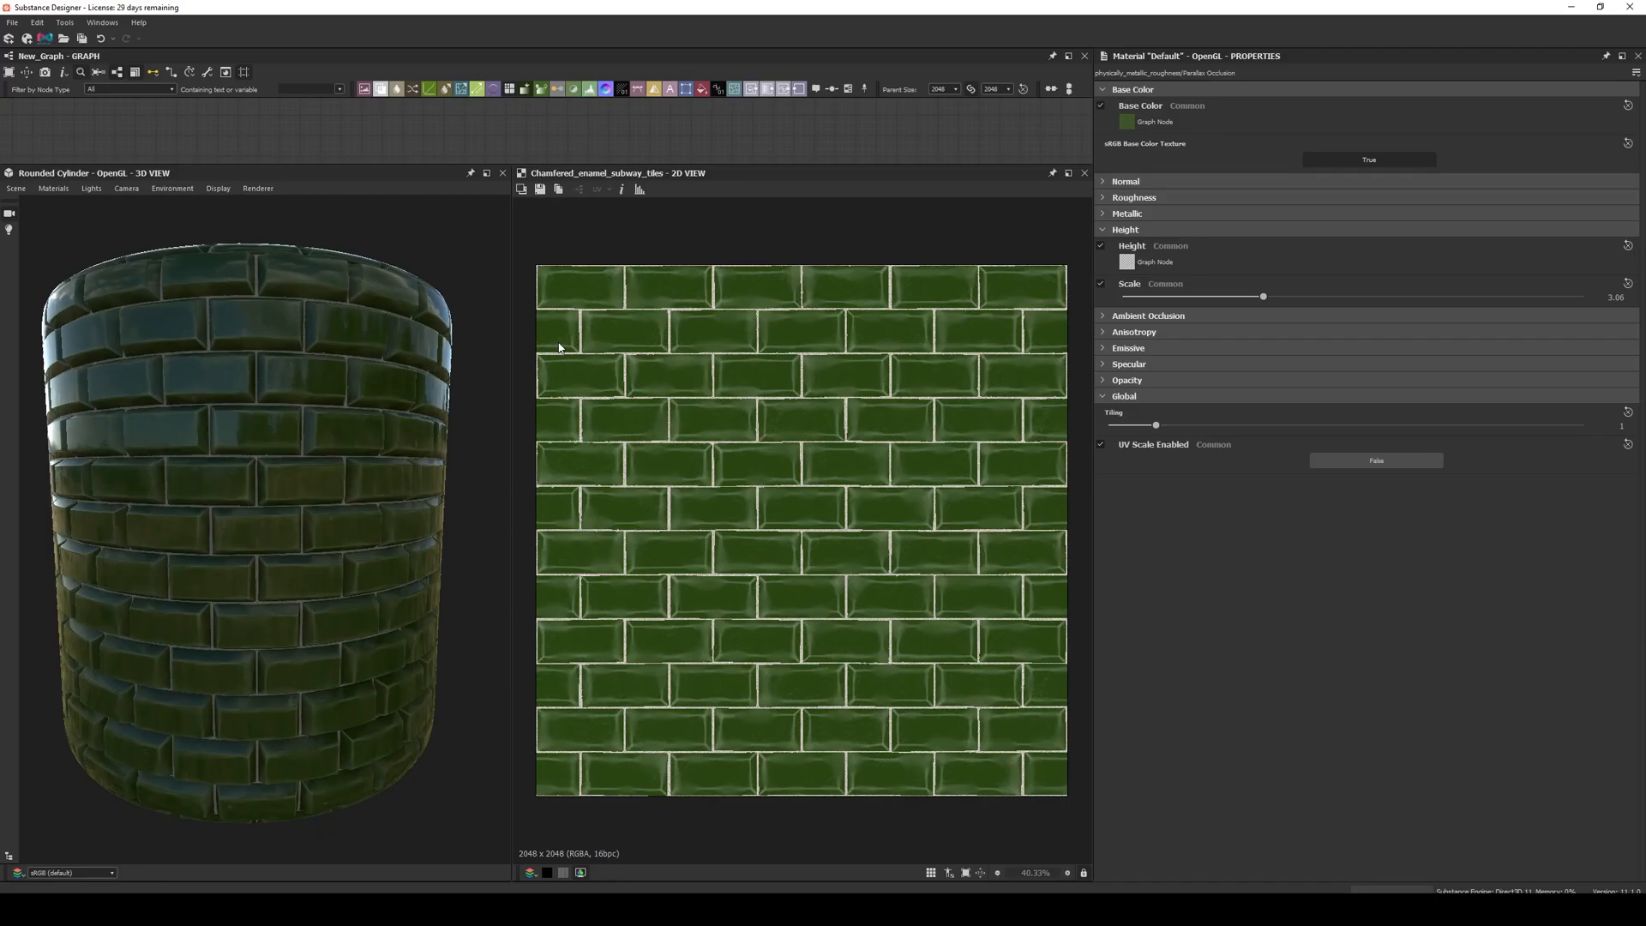
# Step: Set the OpenGL technique to Tessellation and lower Height Scale to 1.58
pyautogui.click(52, 187)
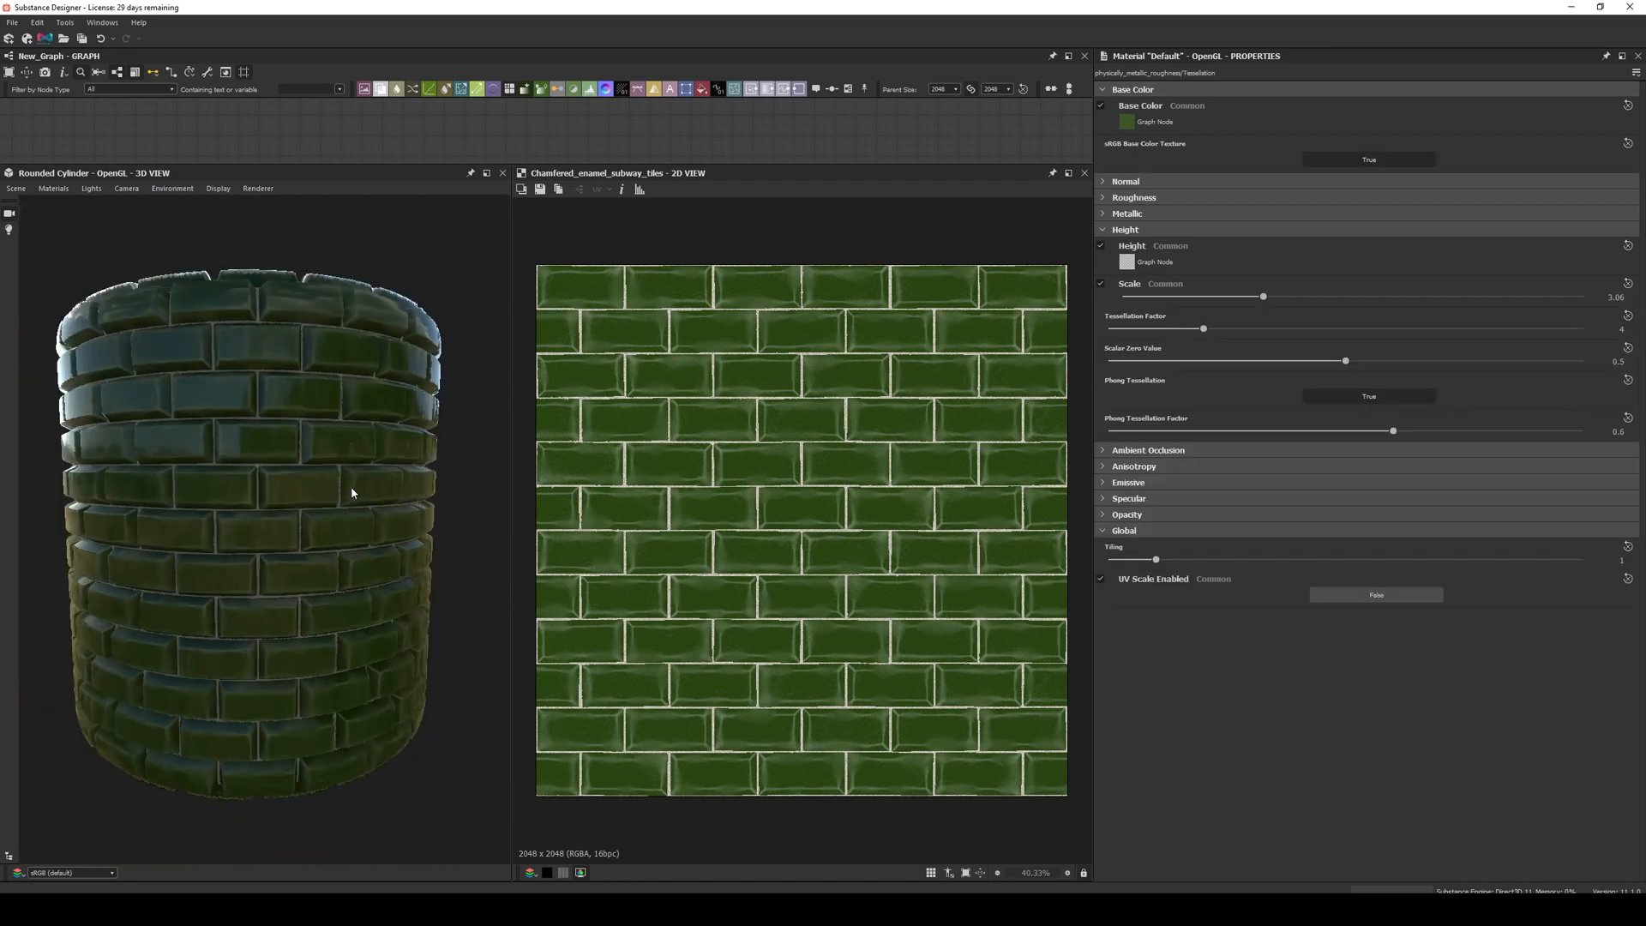
pyautogui.moveTo(352, 494); pyautogui.dragTo(260, 454)
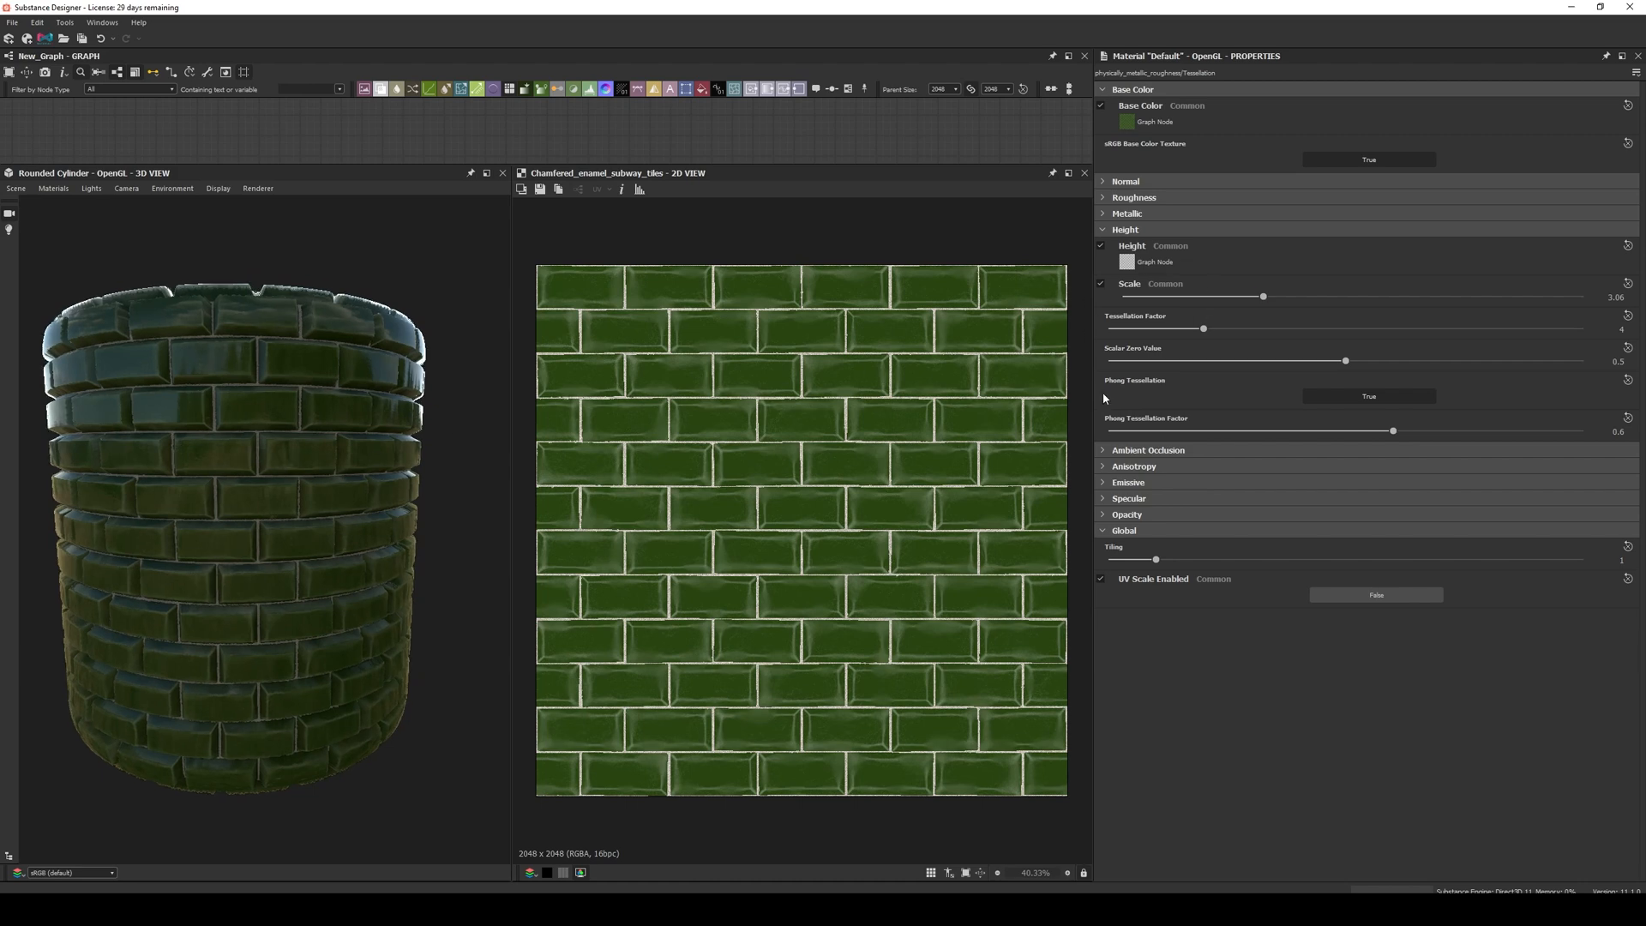
pyautogui.moveTo(1263, 298); pyautogui.dragTo(1273, 298)
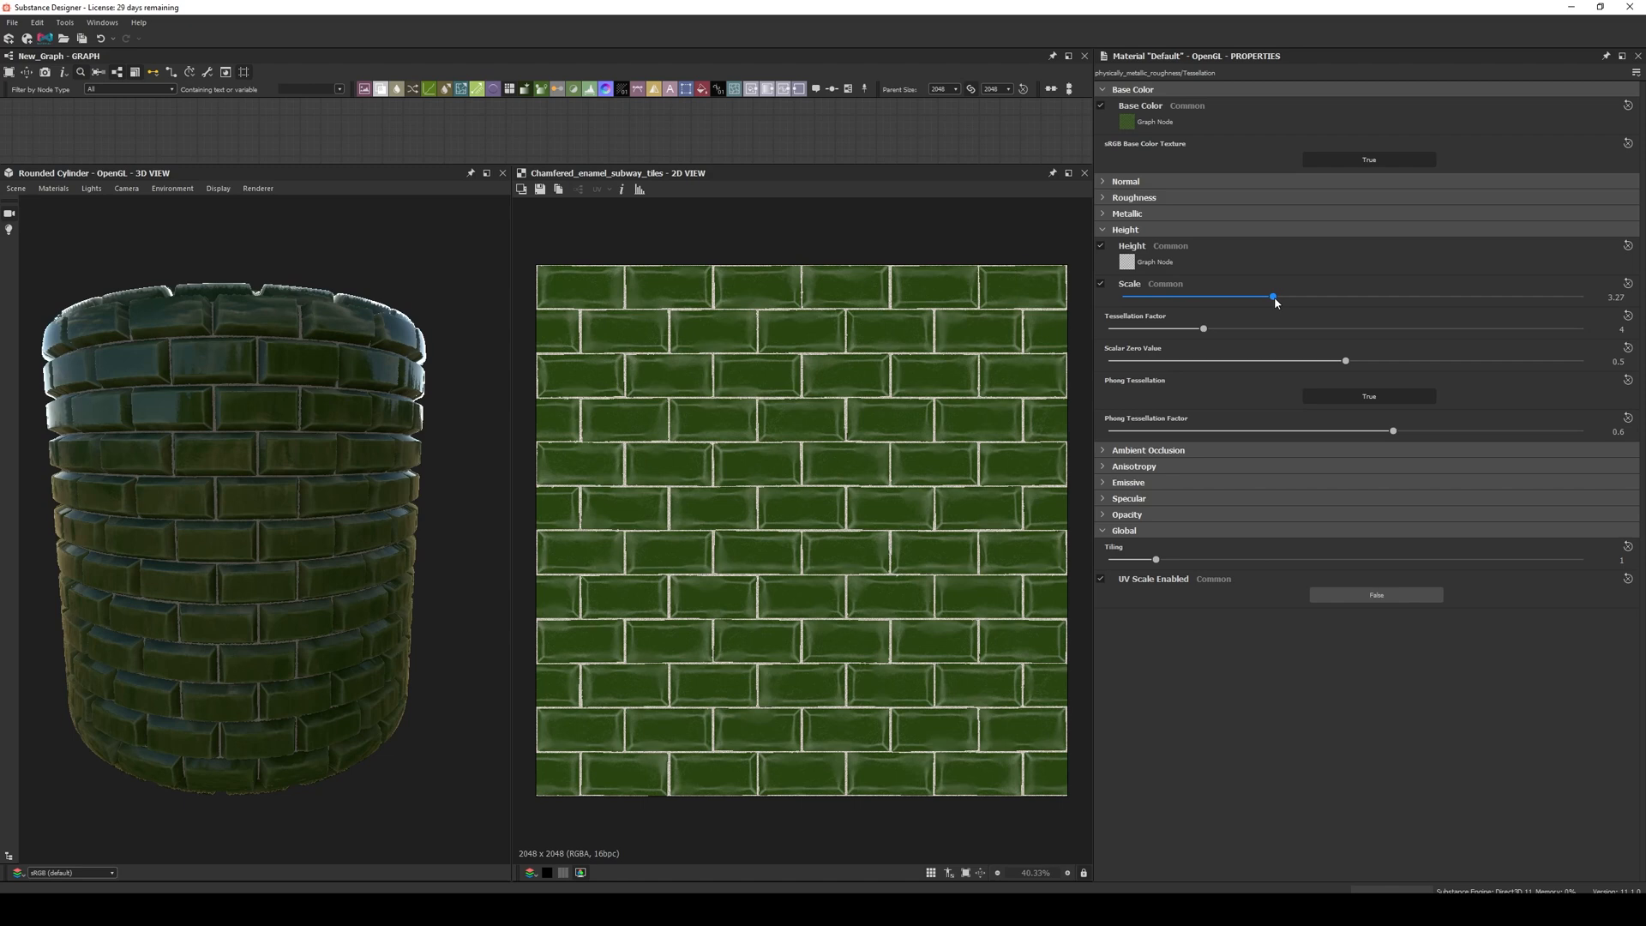
pyautogui.moveTo(1273, 298); pyautogui.dragTo(1123, 298)
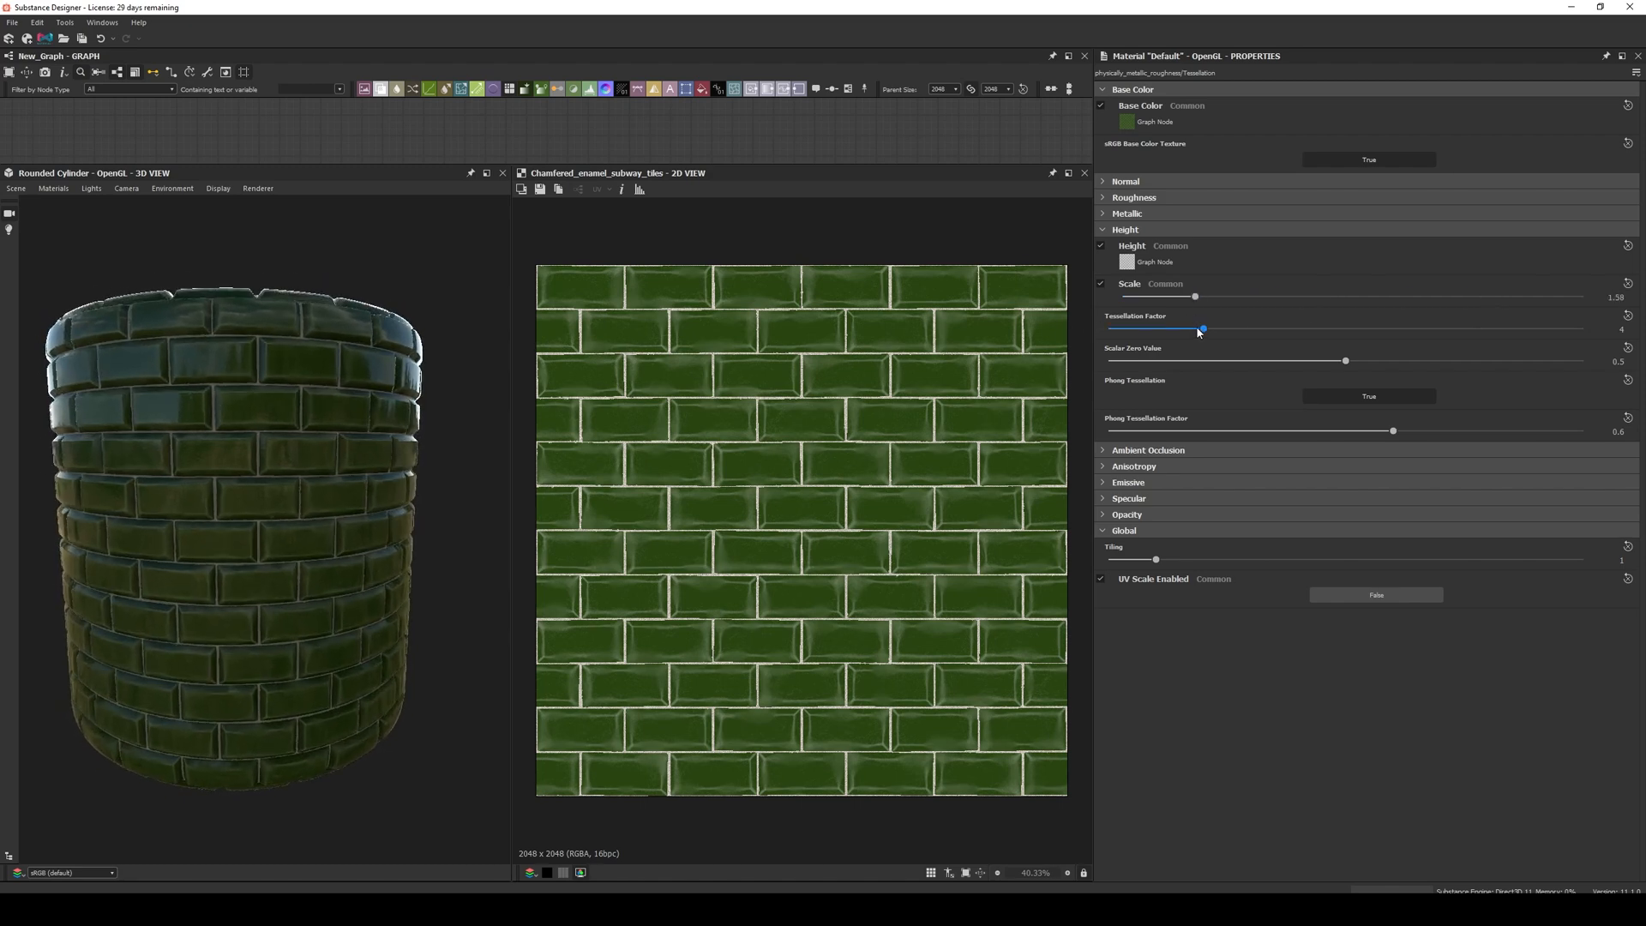
# Step: Try tessellation factors 3, 1 and 2, finally settling at 1
pyautogui.moveTo(1202, 327); pyautogui.dragTo(1175, 328)
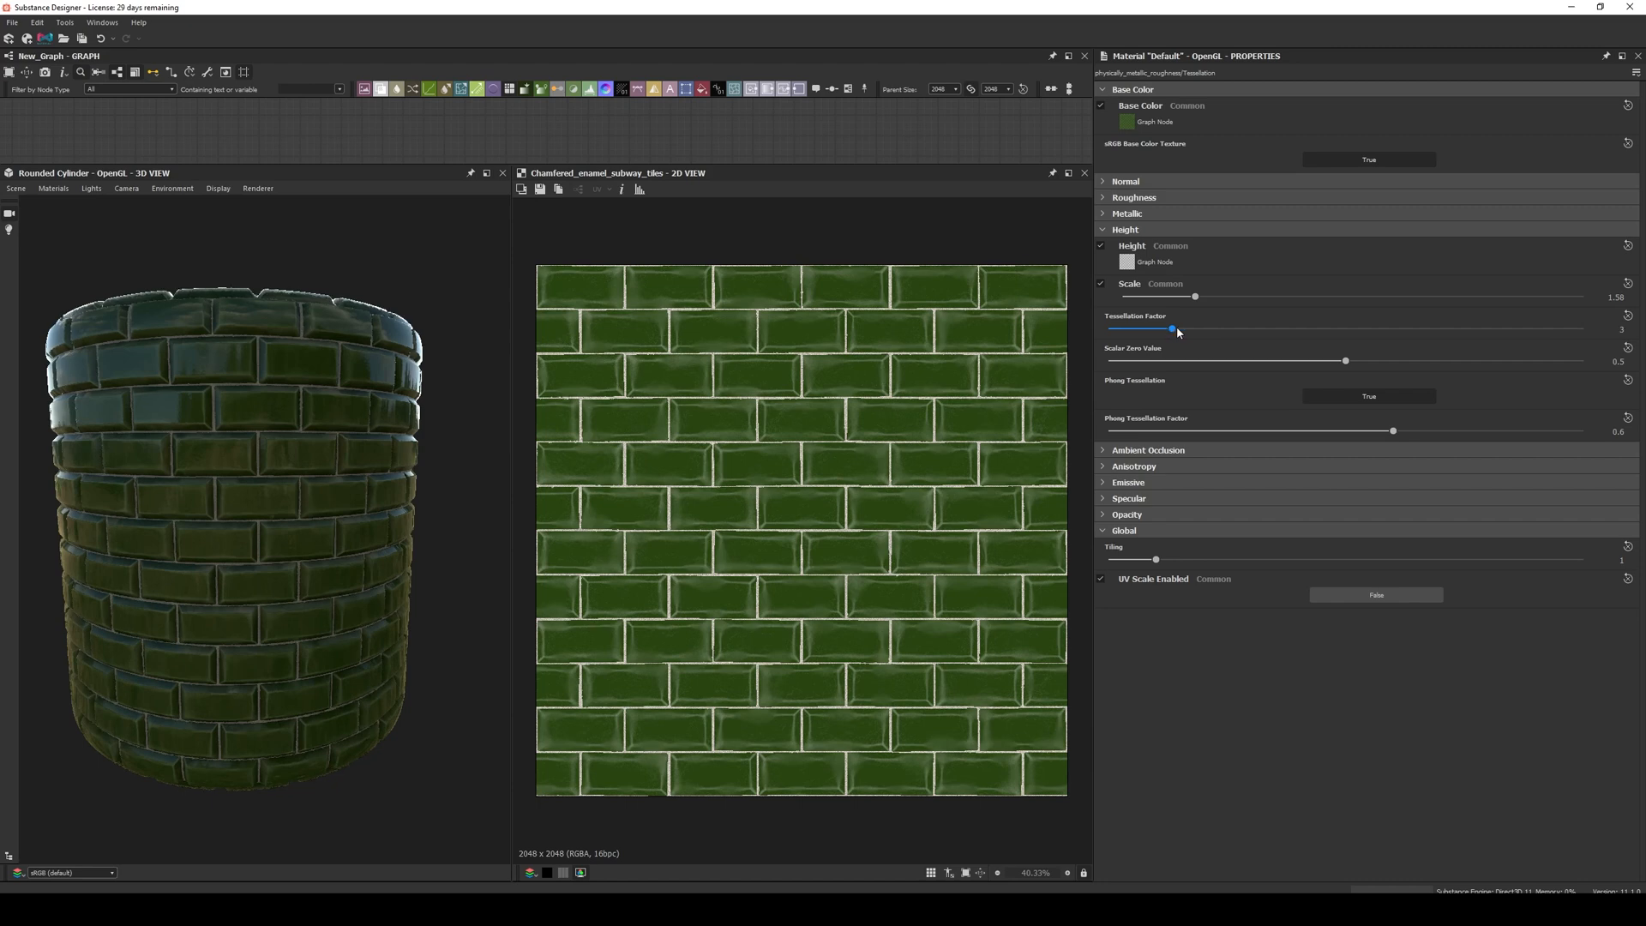
pyautogui.moveTo(1175, 328); pyautogui.dragTo(1109, 328)
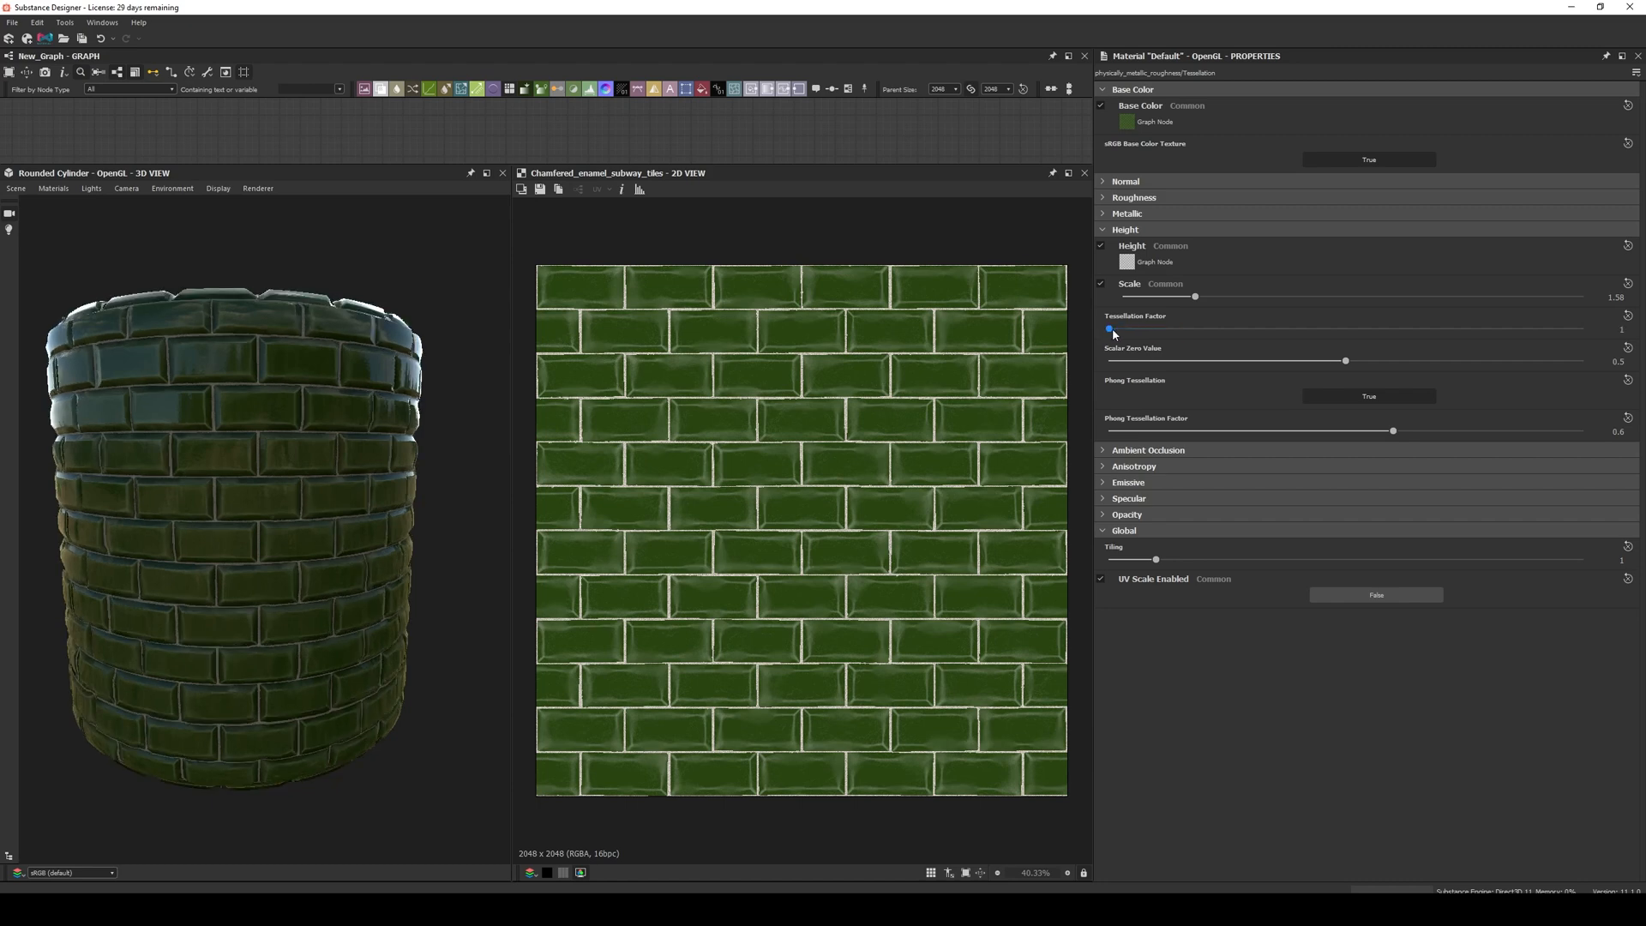
pyautogui.moveTo(1109, 329); pyautogui.dragTo(1139, 328)
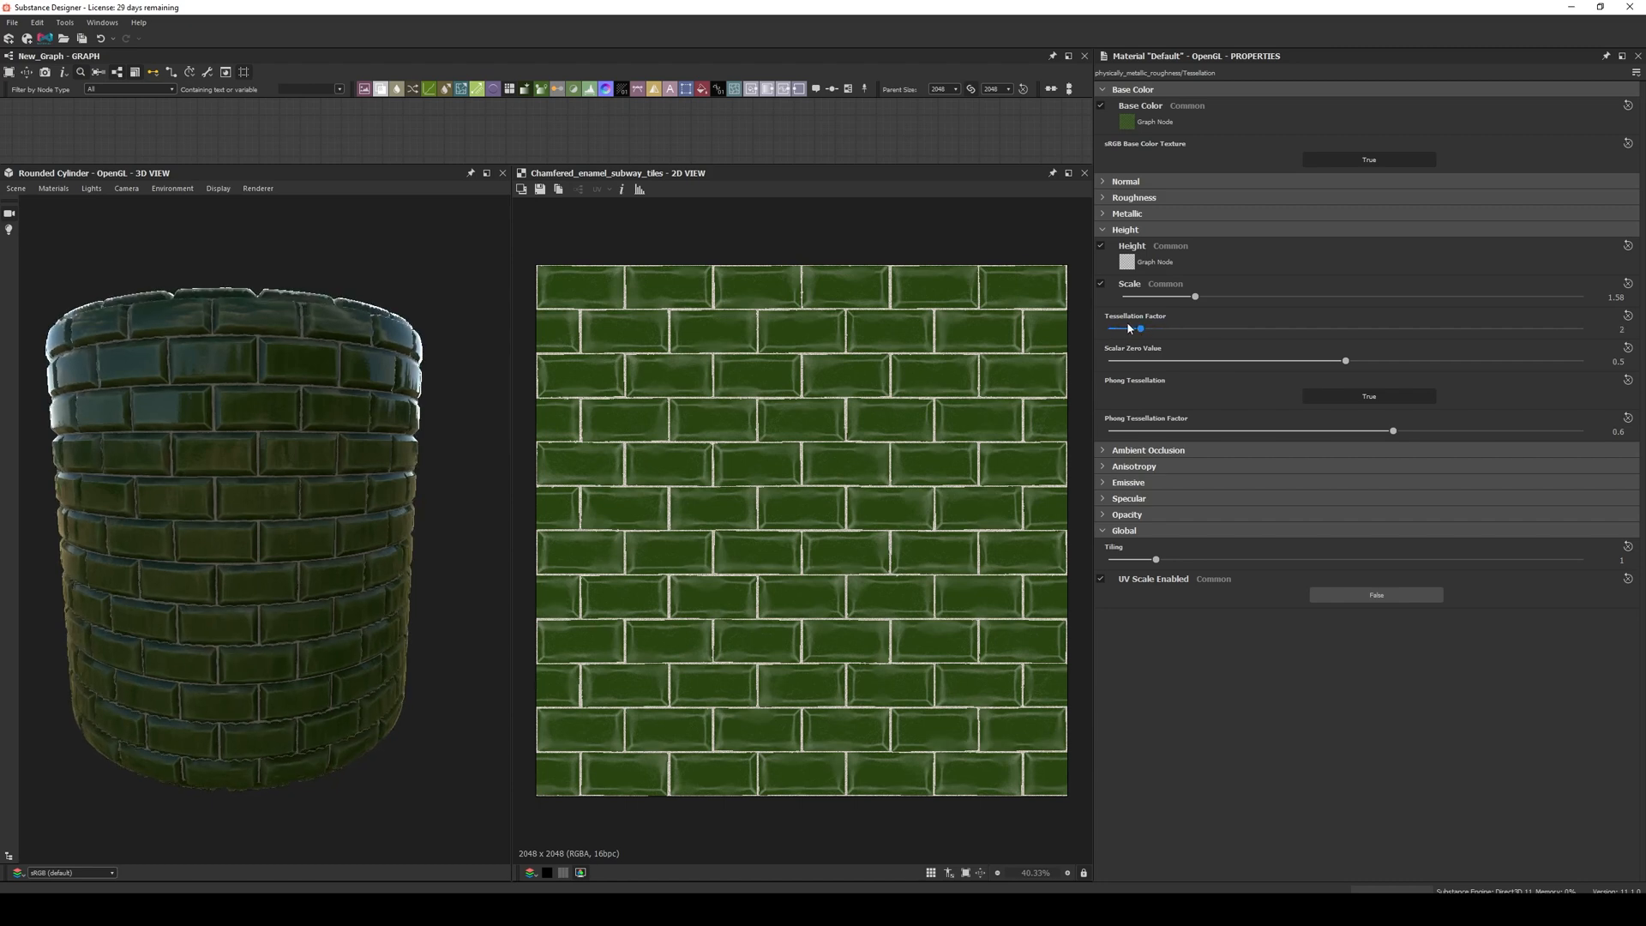
pyautogui.moveTo(1139, 329); pyautogui.dragTo(1108, 328)
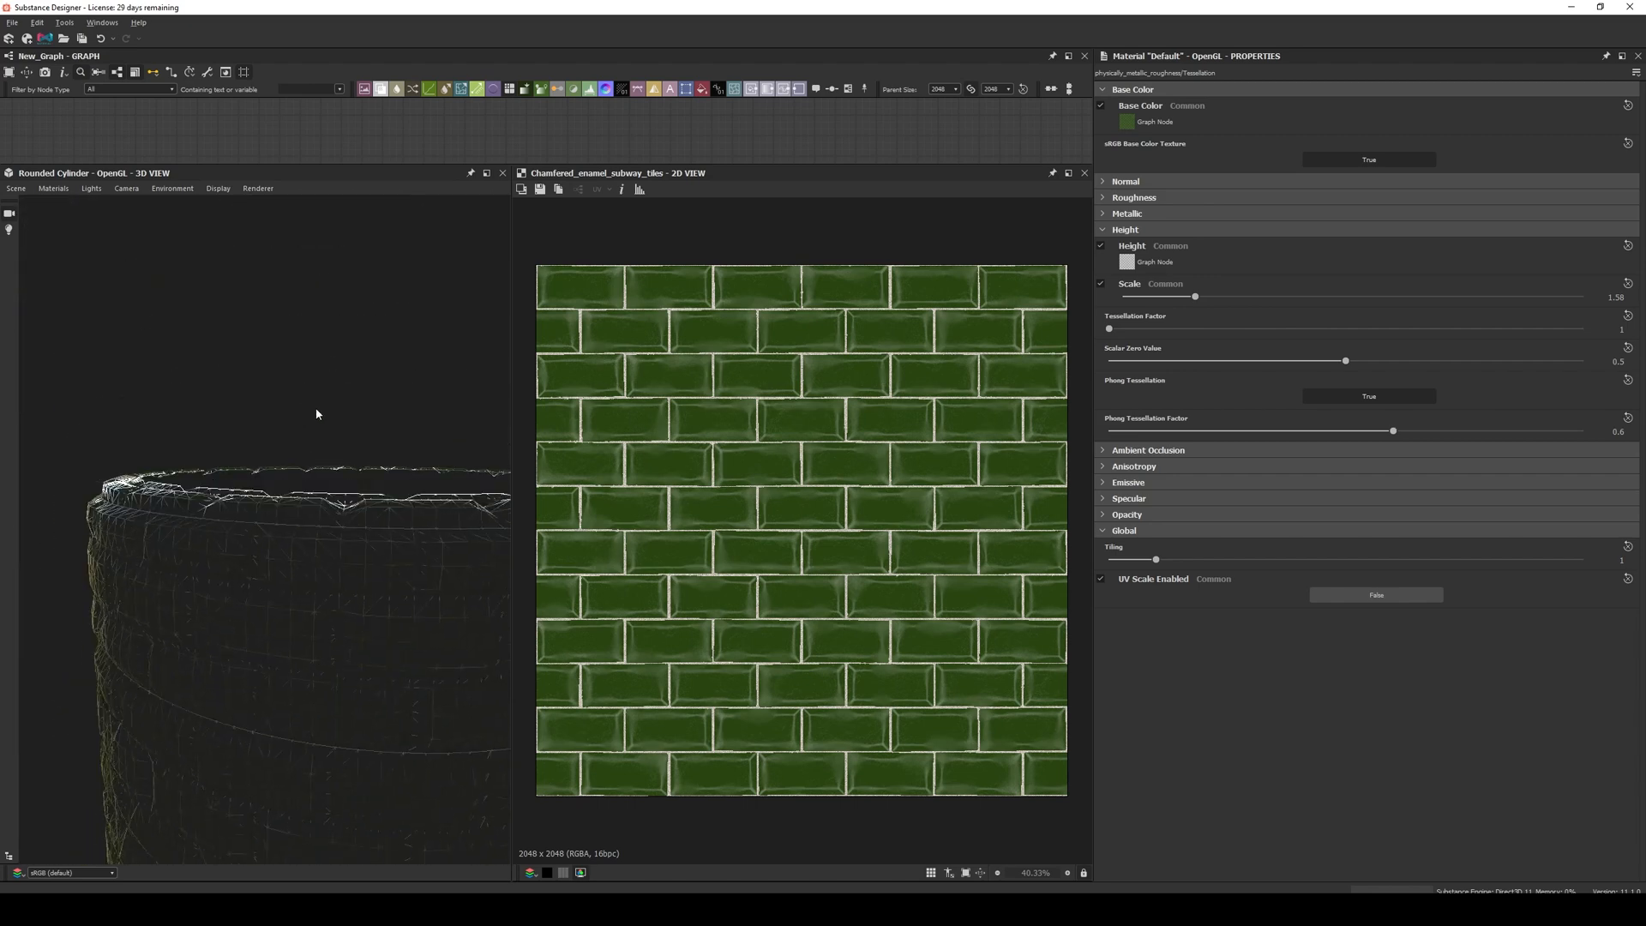
# Step: Zoom close on the rim and raise Tessellation Factor through 4 and 13 to 16
pyautogui.moveTo(1108, 329); pyautogui.dragTo(1203, 328)
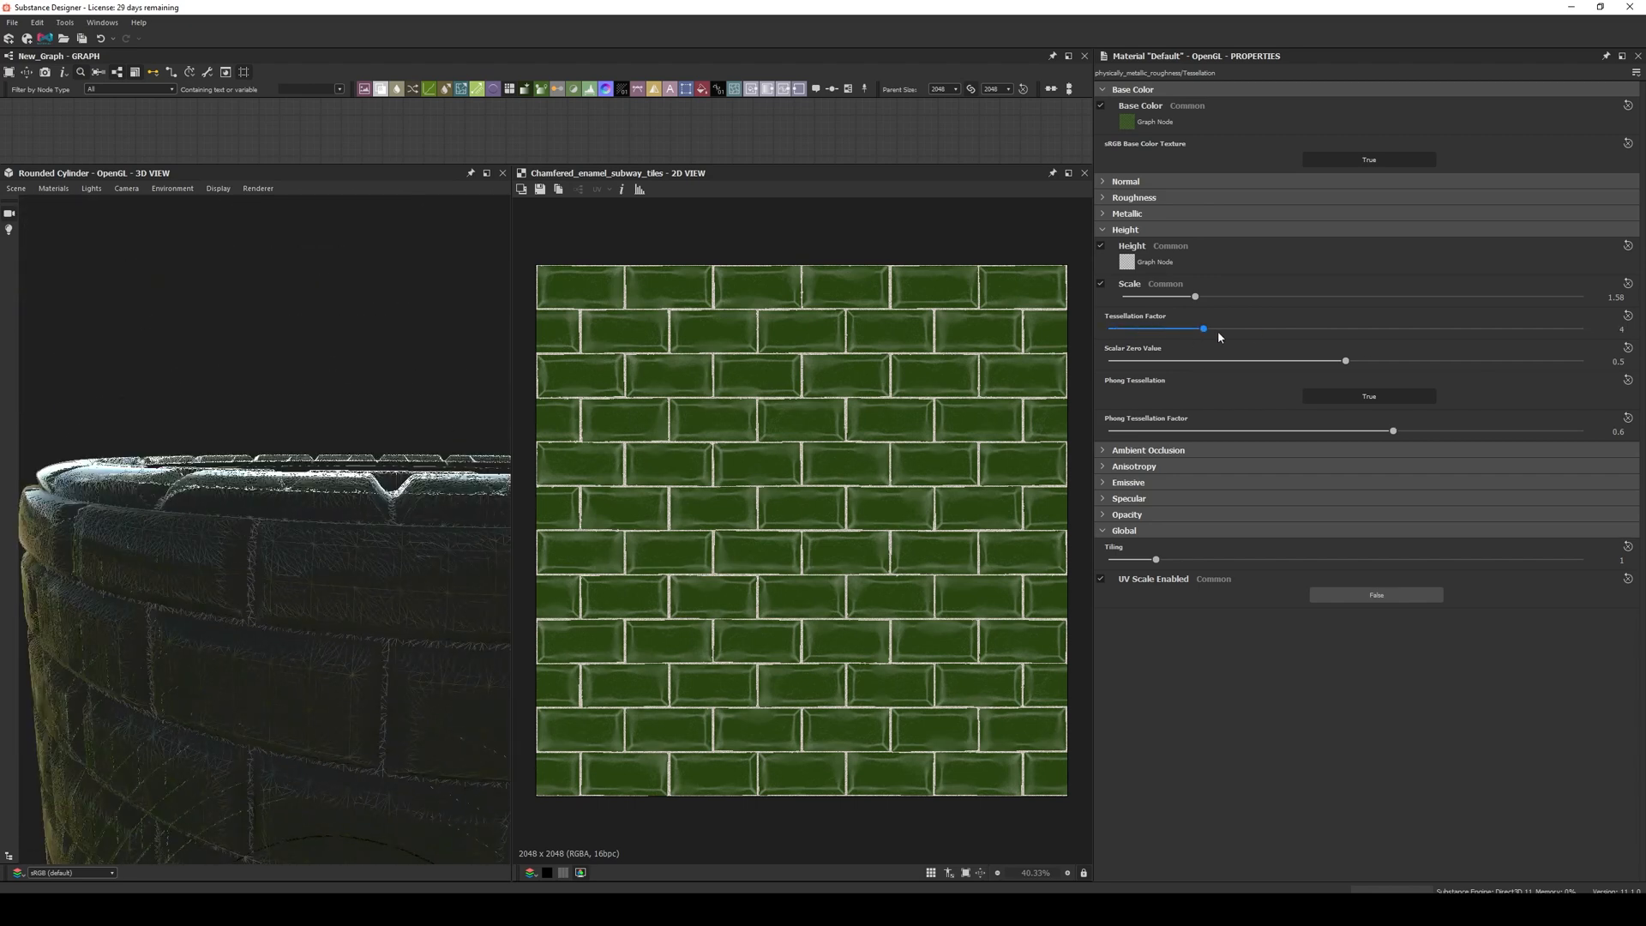
pyautogui.moveTo(1203, 328); pyautogui.dragTo(1172, 327)
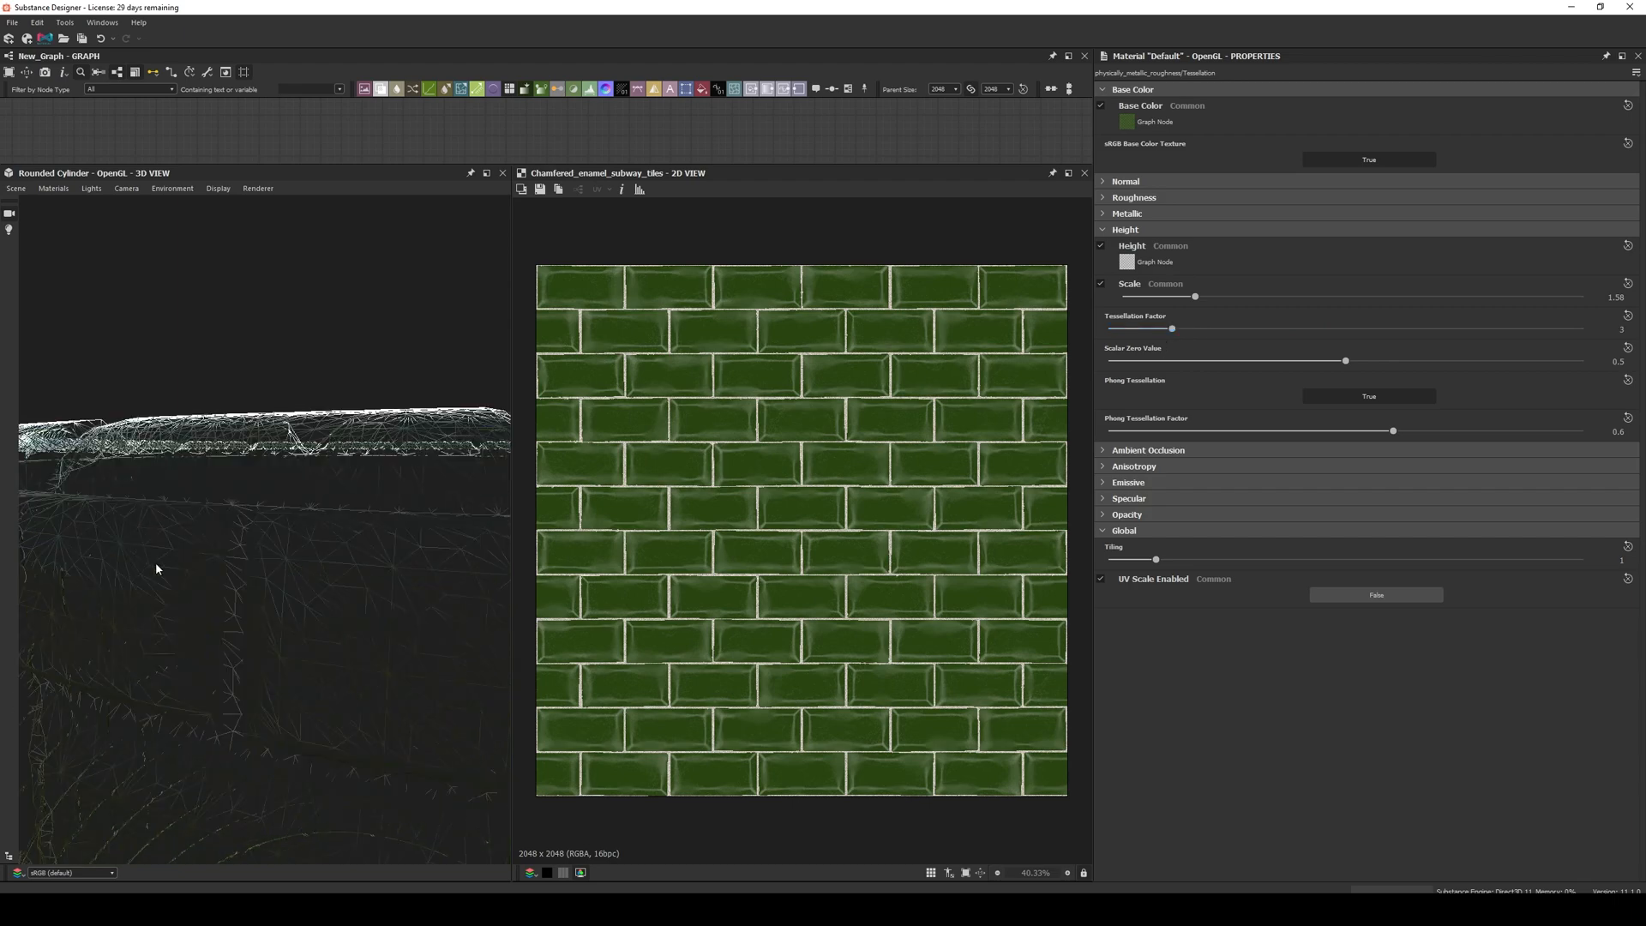
pyautogui.moveTo(1172, 328); pyautogui.dragTo(1487, 329)
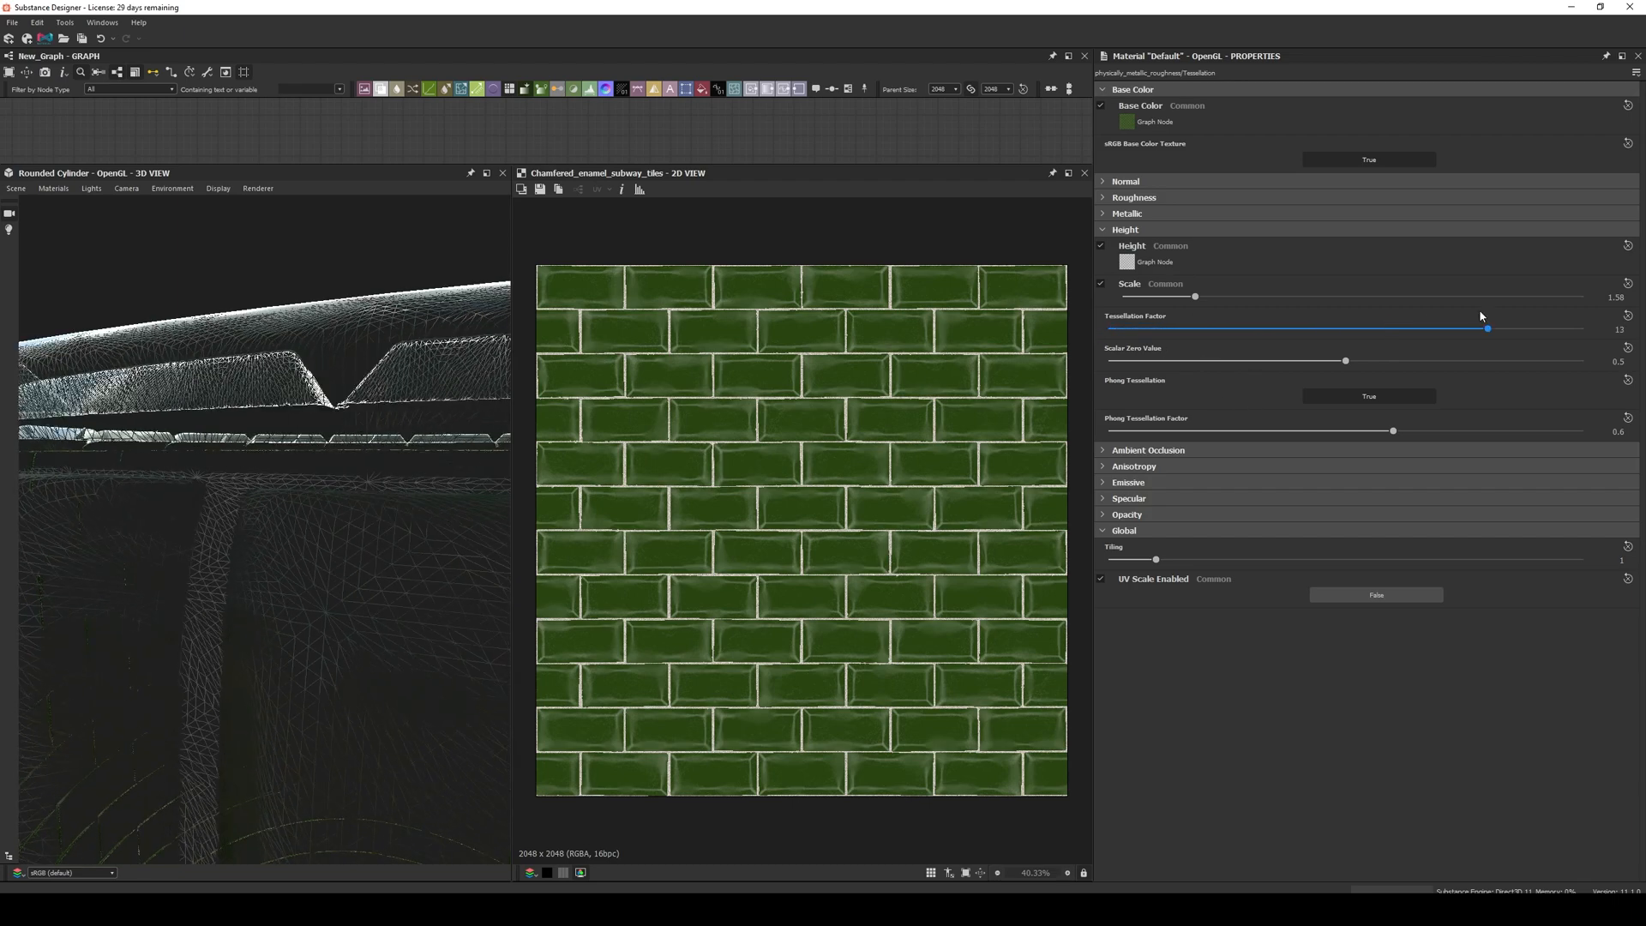
pyautogui.moveTo(1486, 327); pyautogui.dragTo(1582, 327)
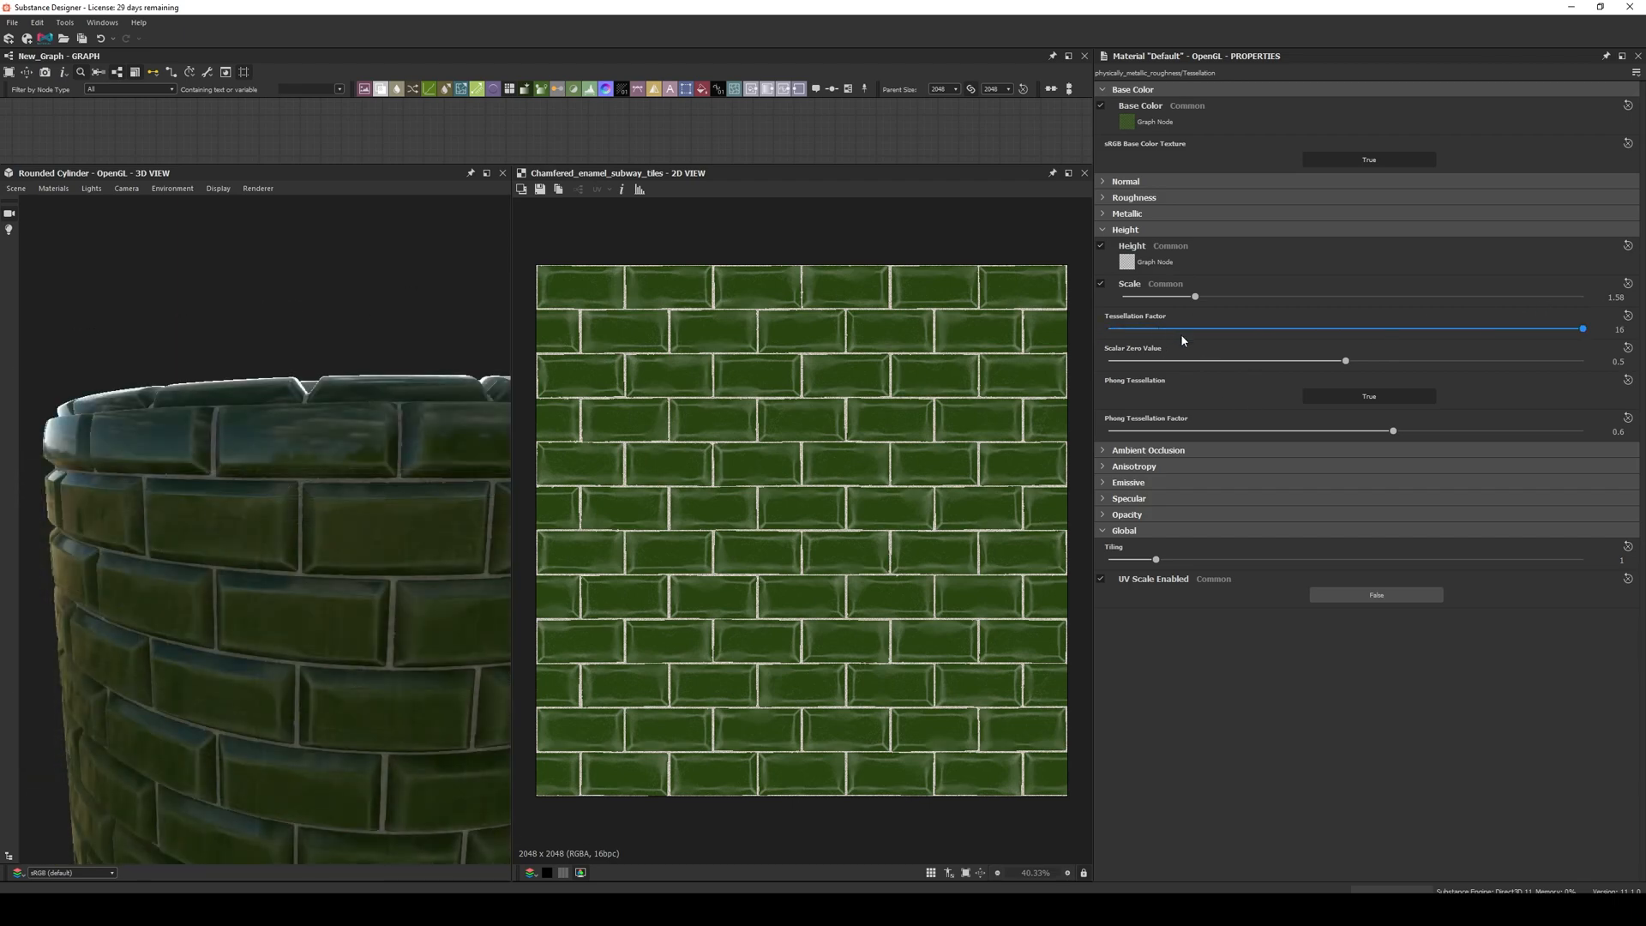
pyautogui.moveTo(1393, 430); pyautogui.dragTo(1295, 431)
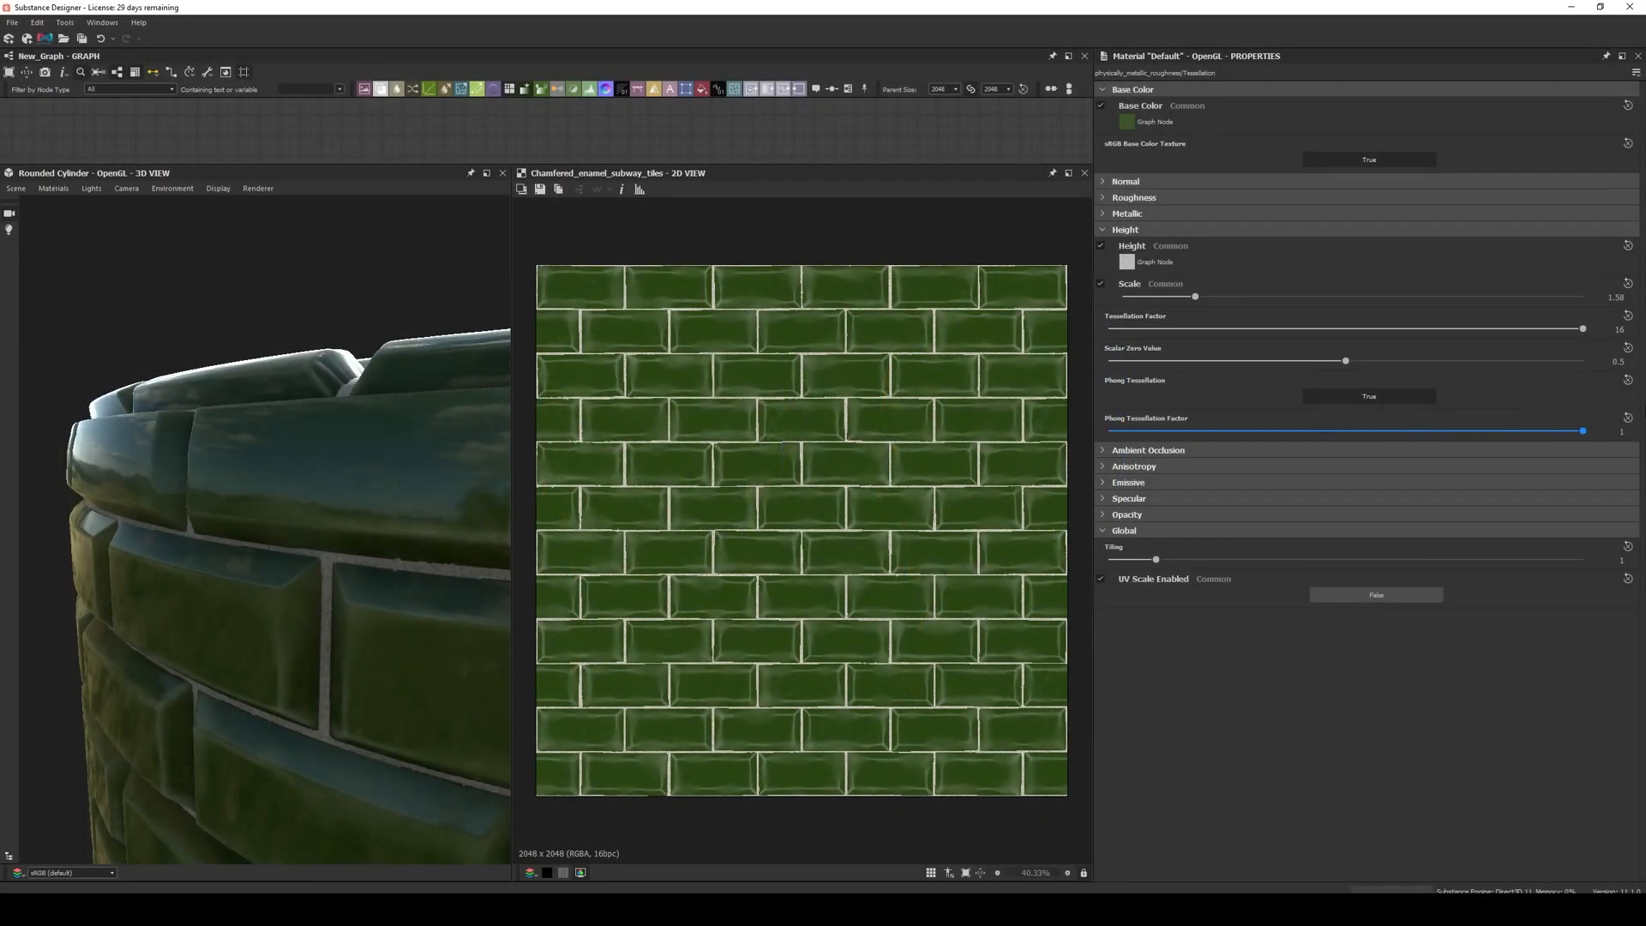
# Step: Set the Phong Tessellation Factor slider to 1 and inspect the close-up
pyautogui.moveTo(1582, 430); pyautogui.dragTo(1368, 431)
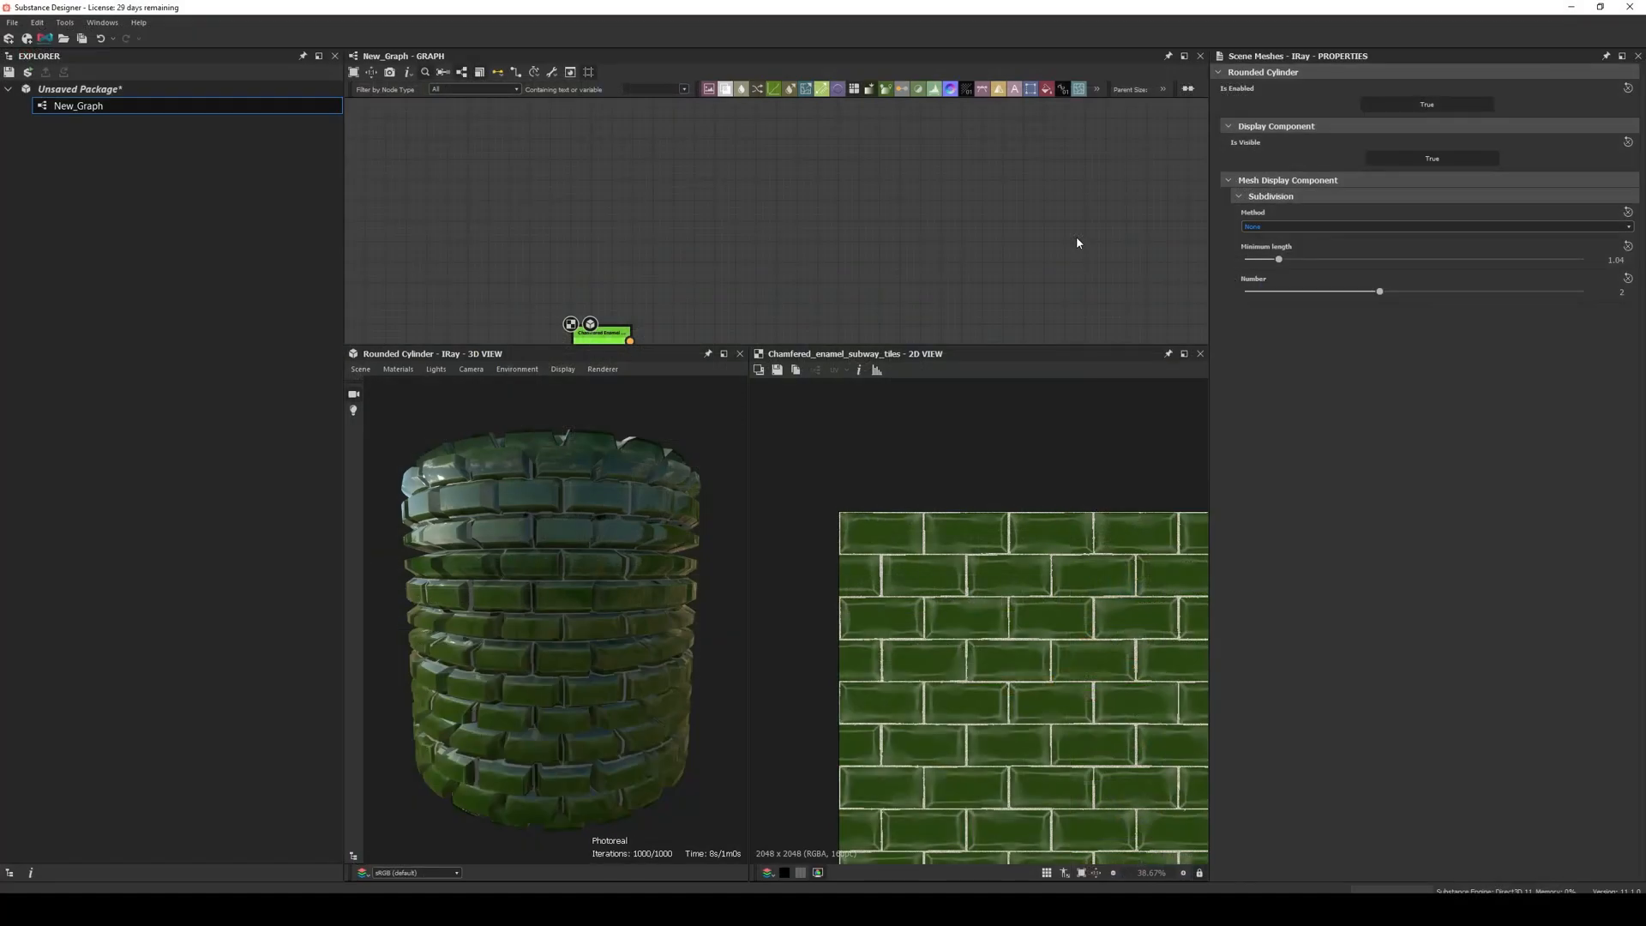
pyautogui.moveTo(702, 316)
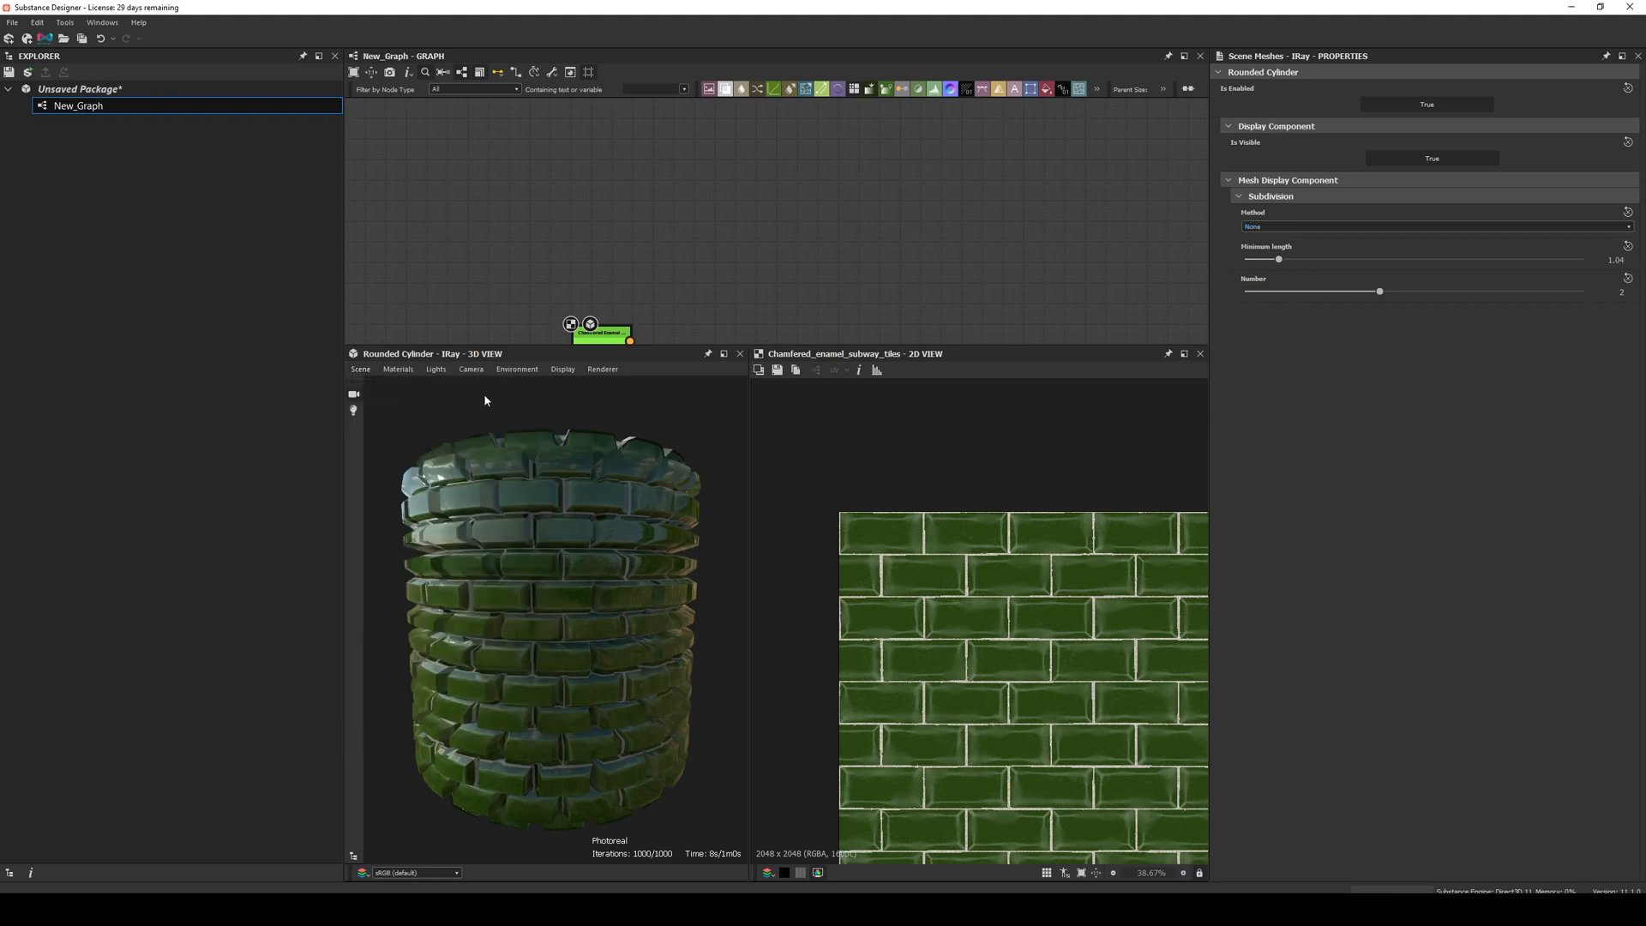
# Step: Use Length subdivision and settle the minimum length at about 1.6
pyautogui.click(1434, 226)
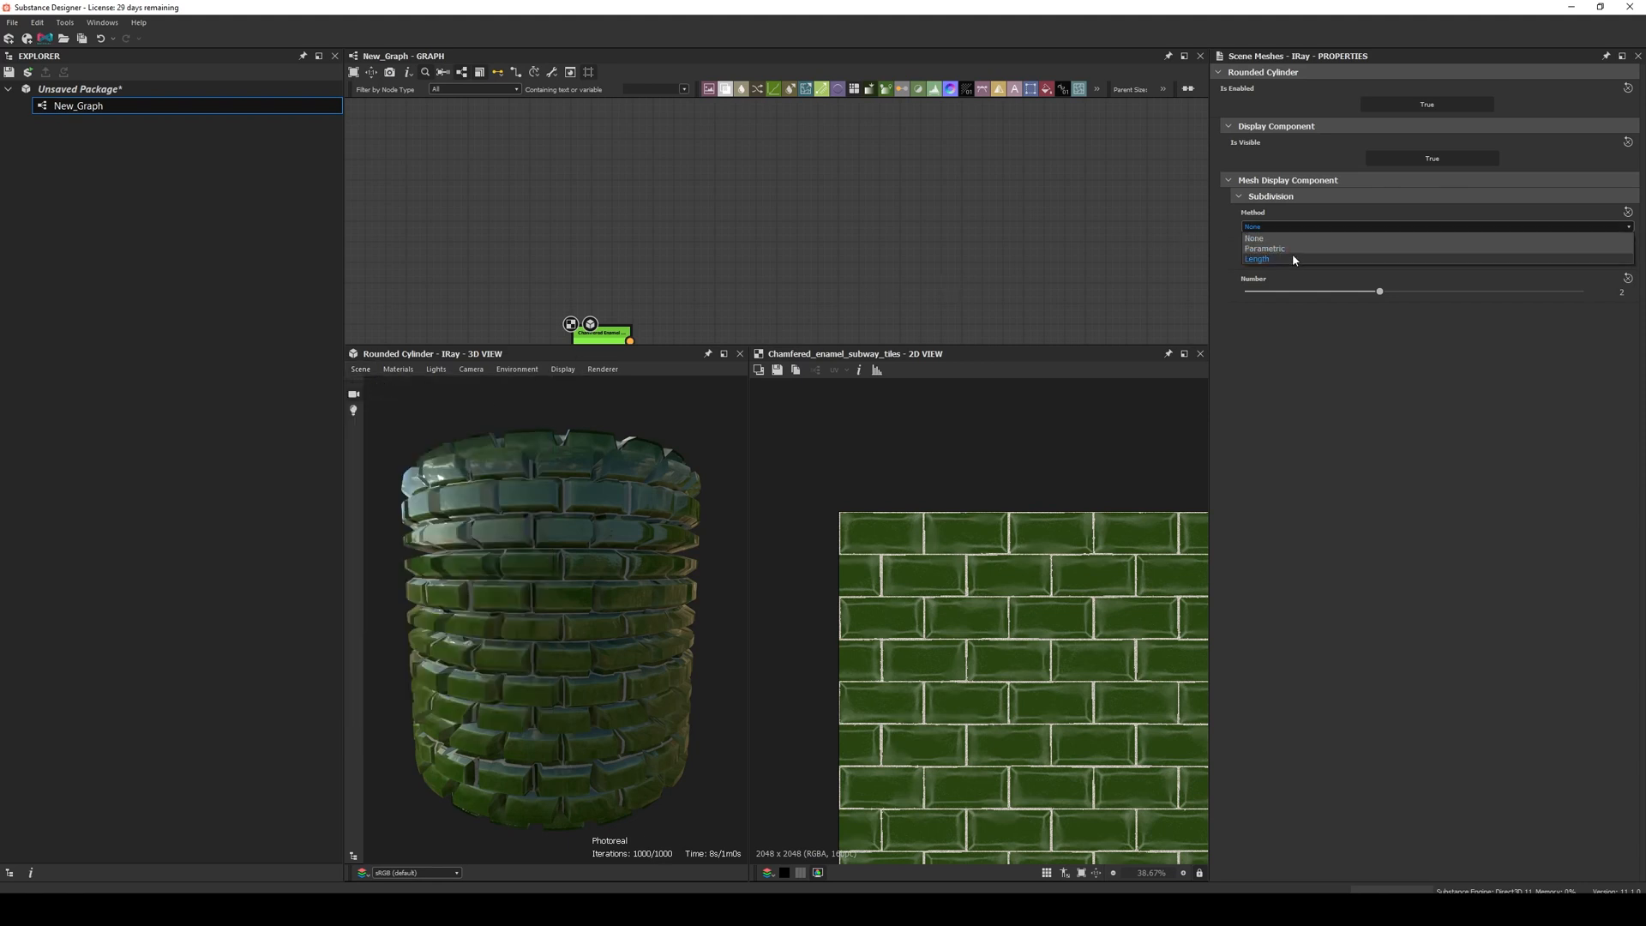
pyautogui.click(1257, 258)
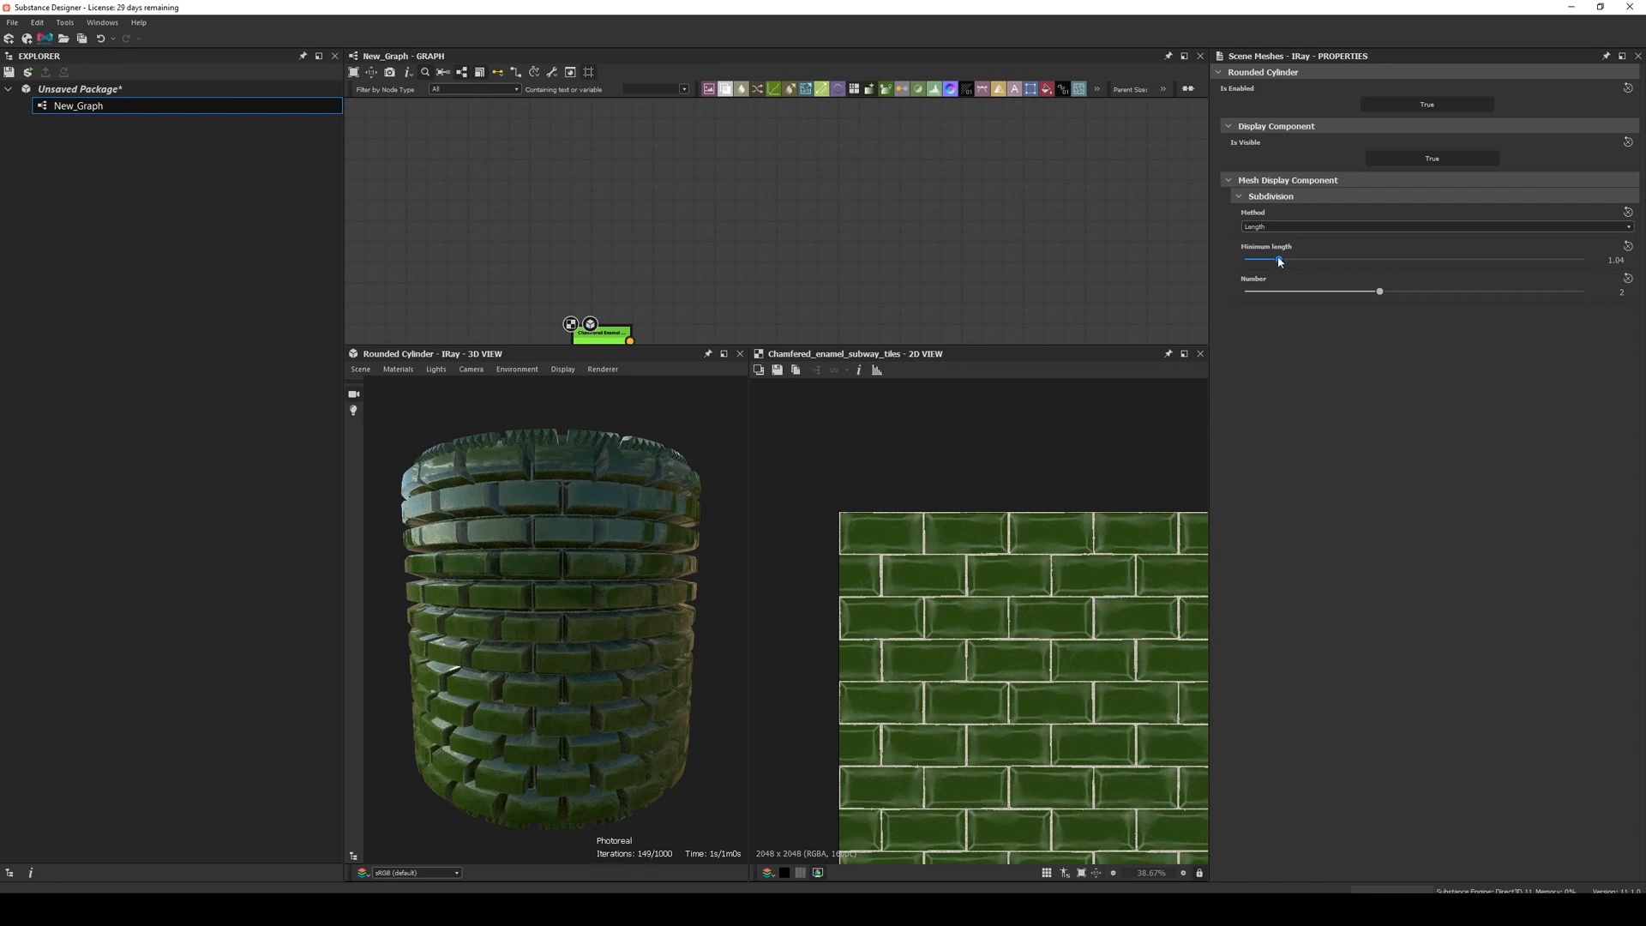
pyautogui.moveTo(1278, 258); pyautogui.dragTo(1318, 259)
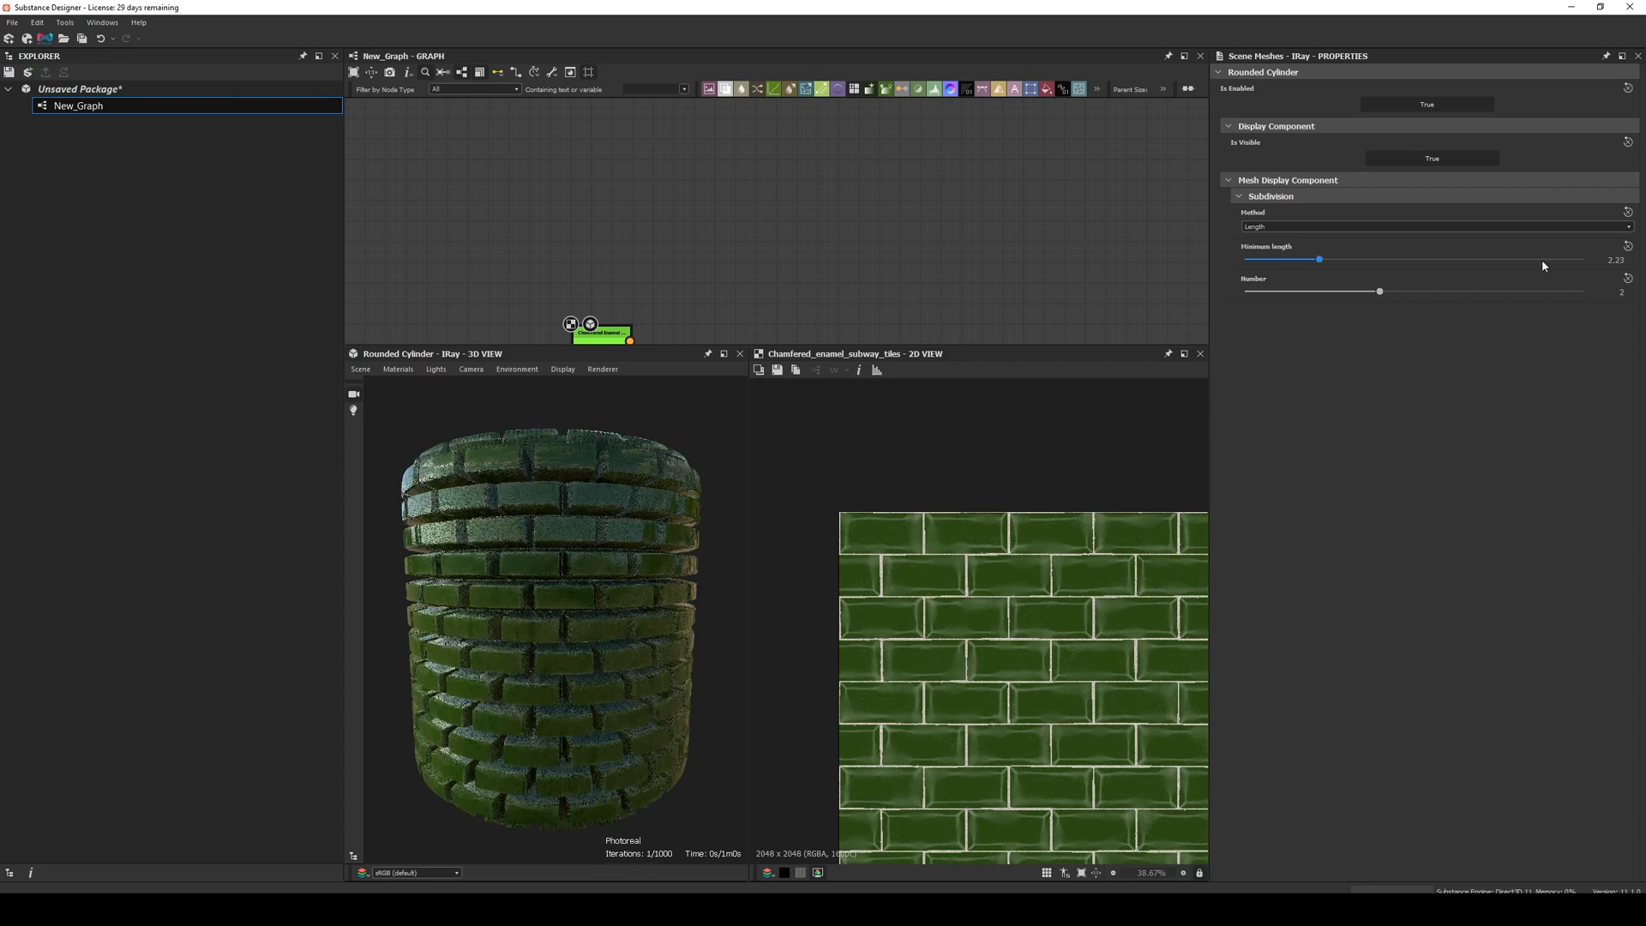
pyautogui.moveTo(1318, 258); pyautogui.dragTo(1540, 258)
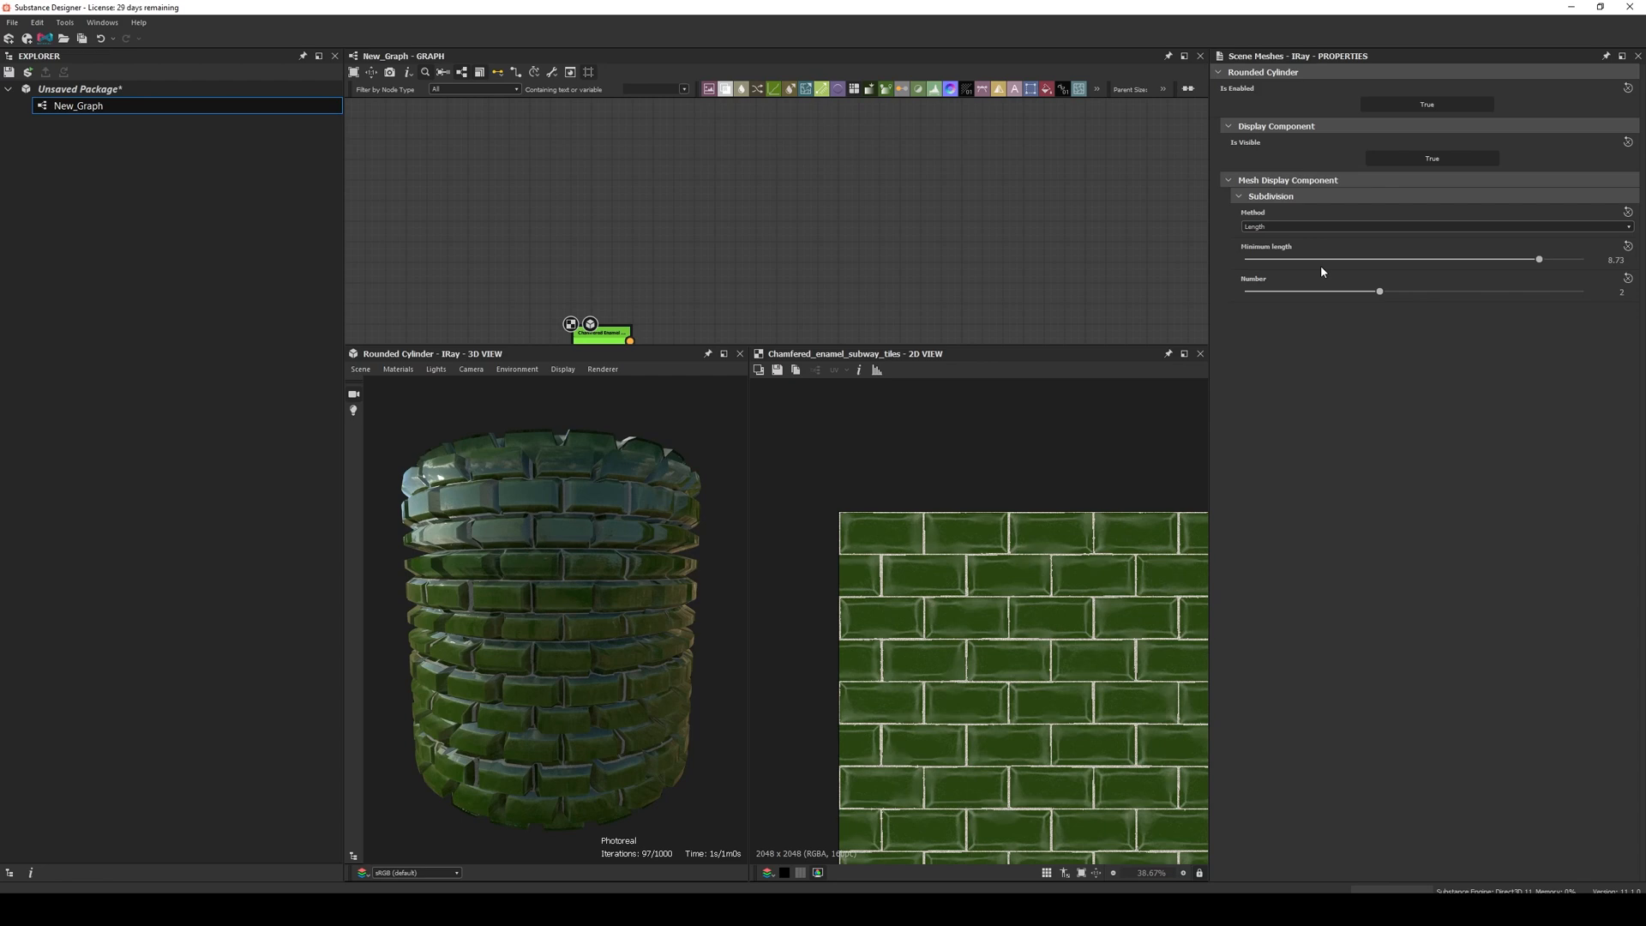
pyautogui.moveTo(1539, 259); pyautogui.dragTo(1299, 259)
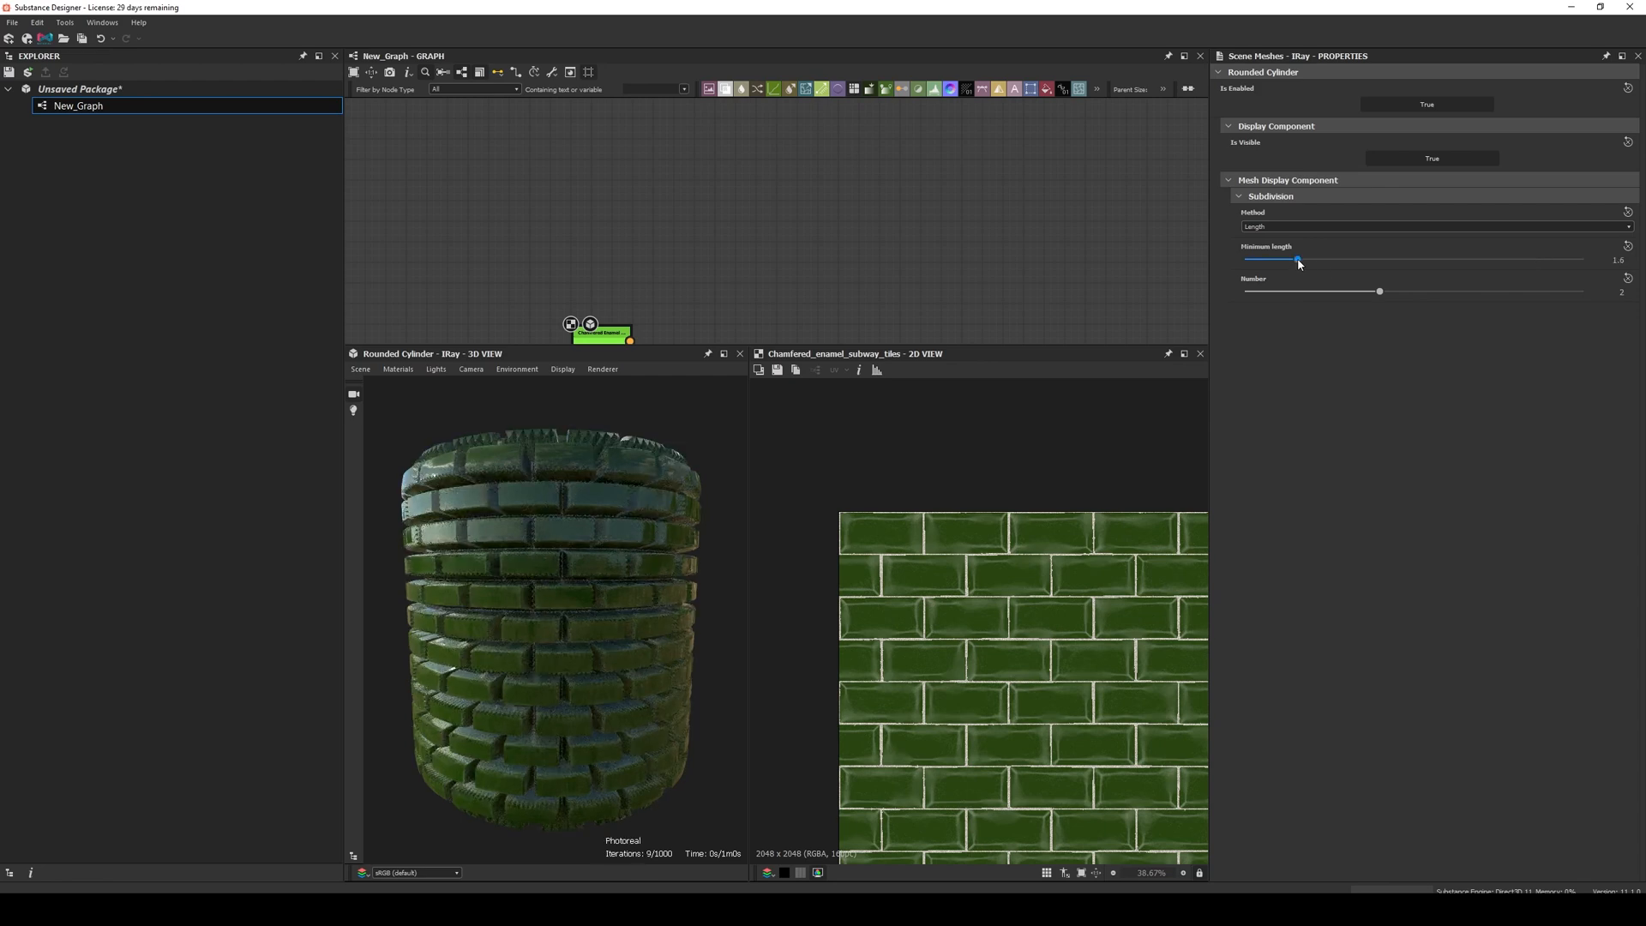
# Step: Use Parametric subdivision, try number 0, then restore it to 2
pyautogui.click(1432, 227)
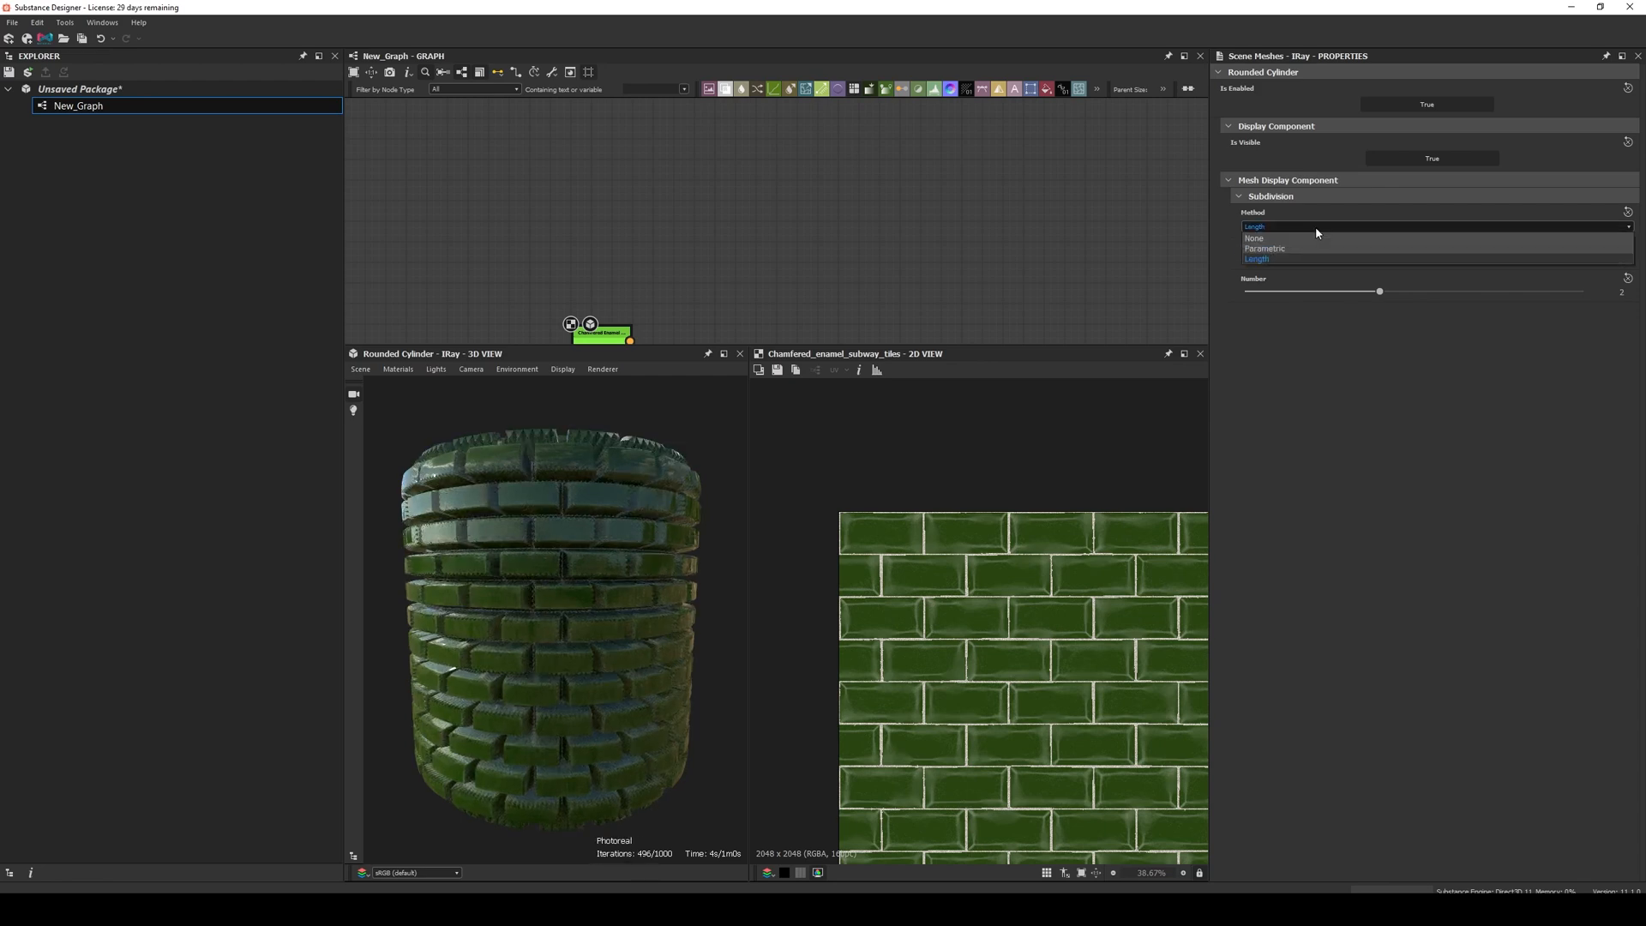
pyautogui.click(1264, 248)
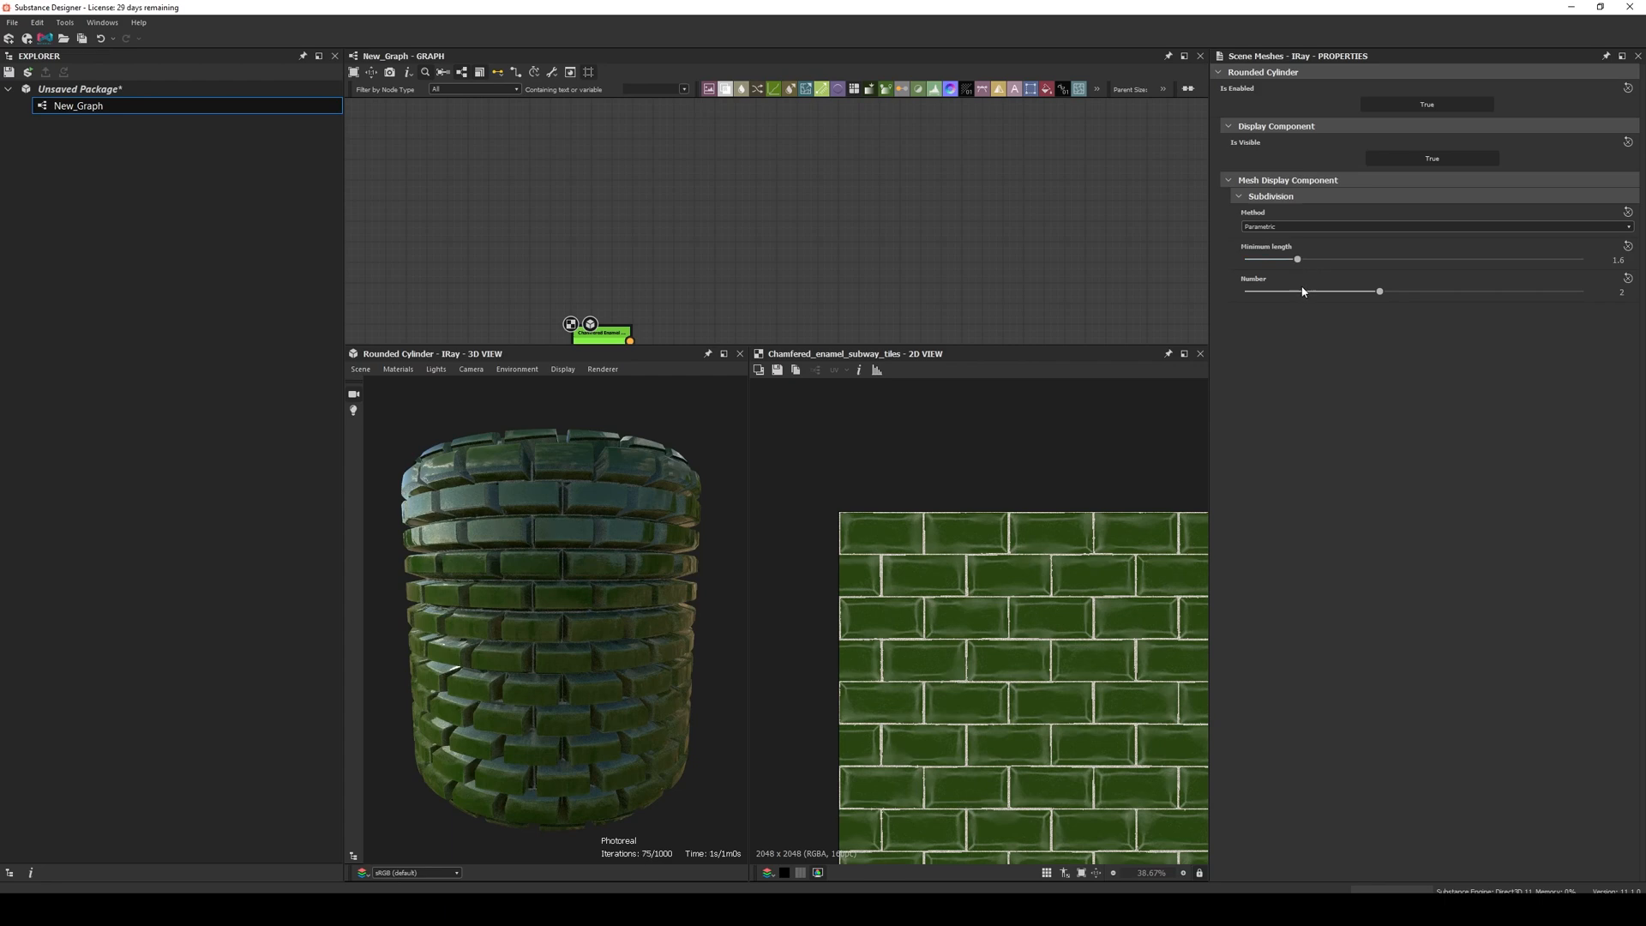
pyautogui.moveTo(1380, 291); pyautogui.dragTo(1244, 290)
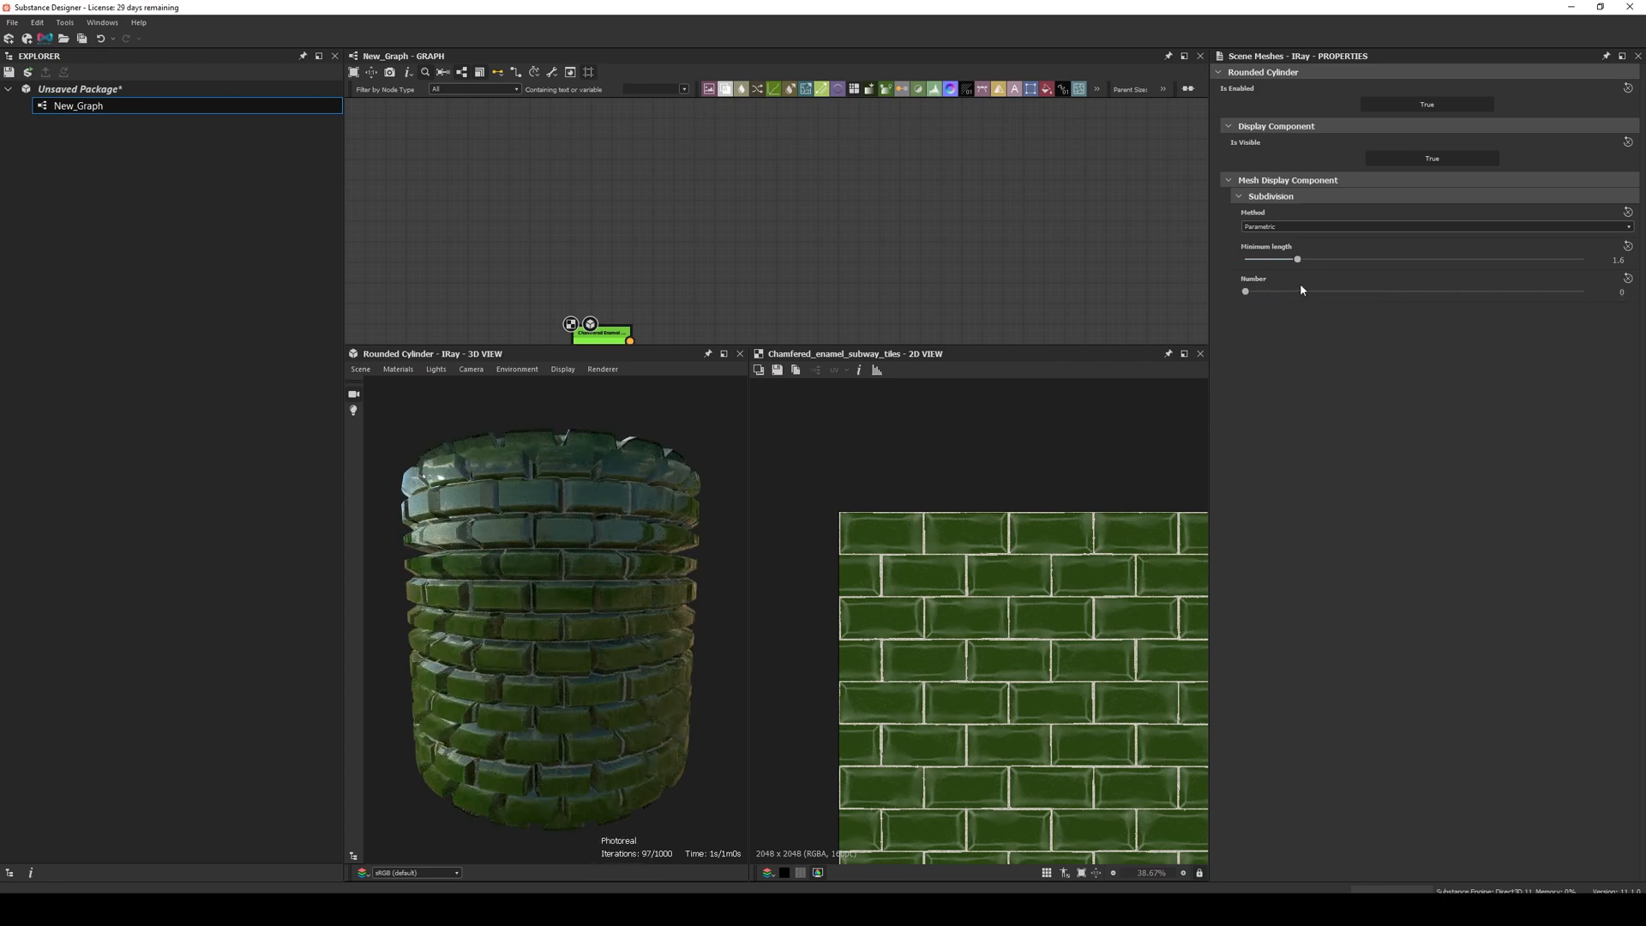
pyautogui.moveTo(1244, 290); pyautogui.dragTo(1380, 291)
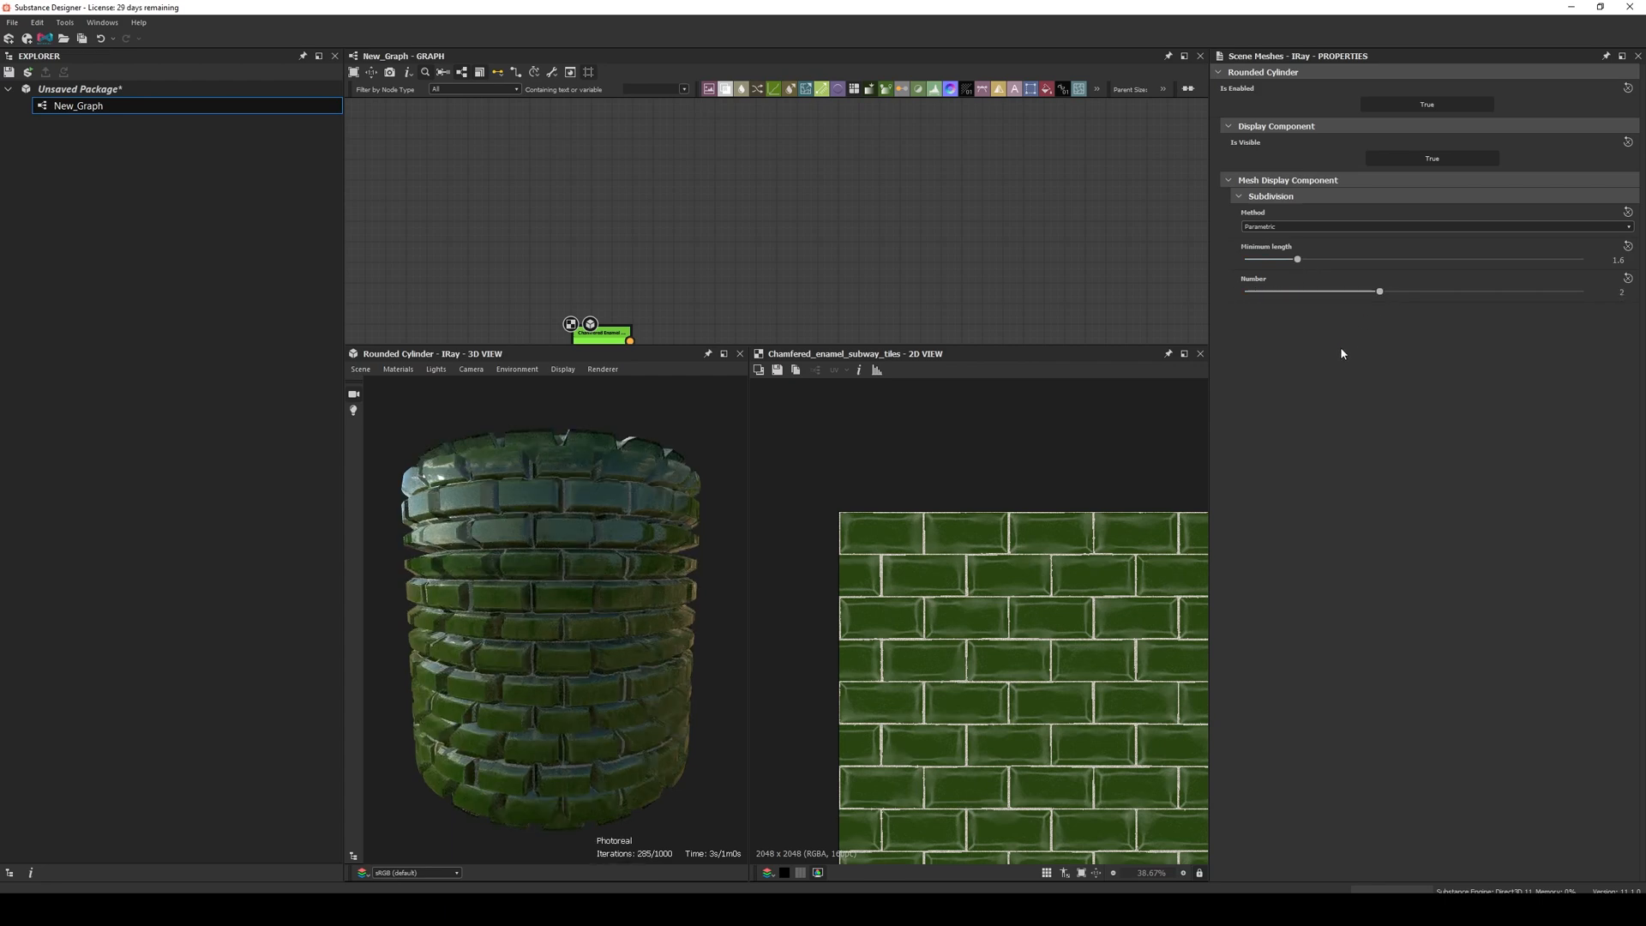